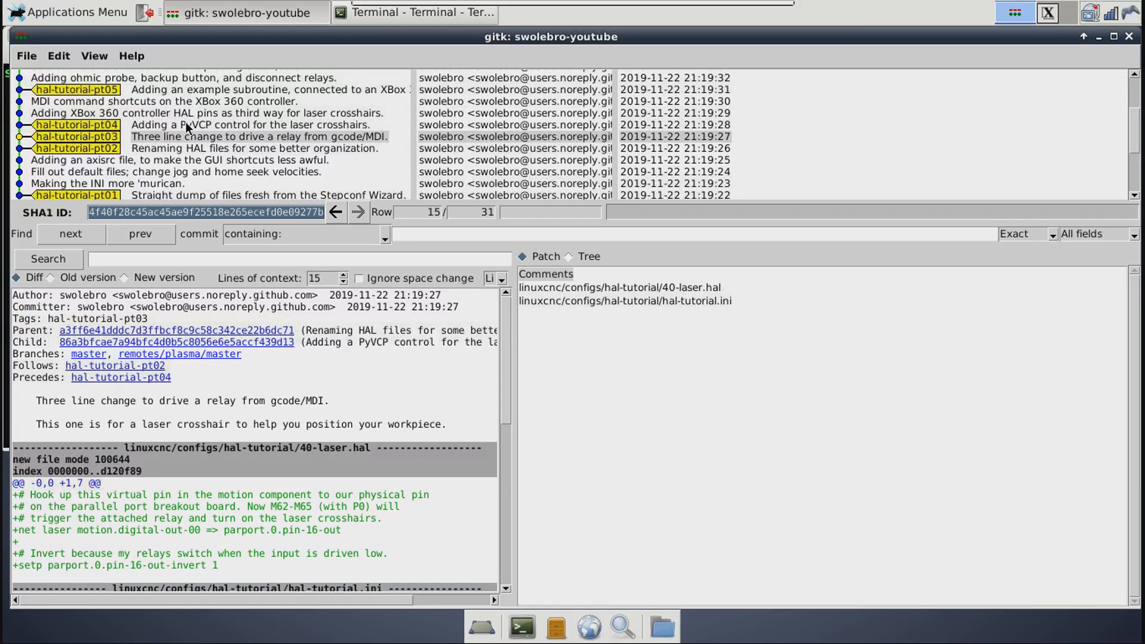
mouse_move(167, 129)
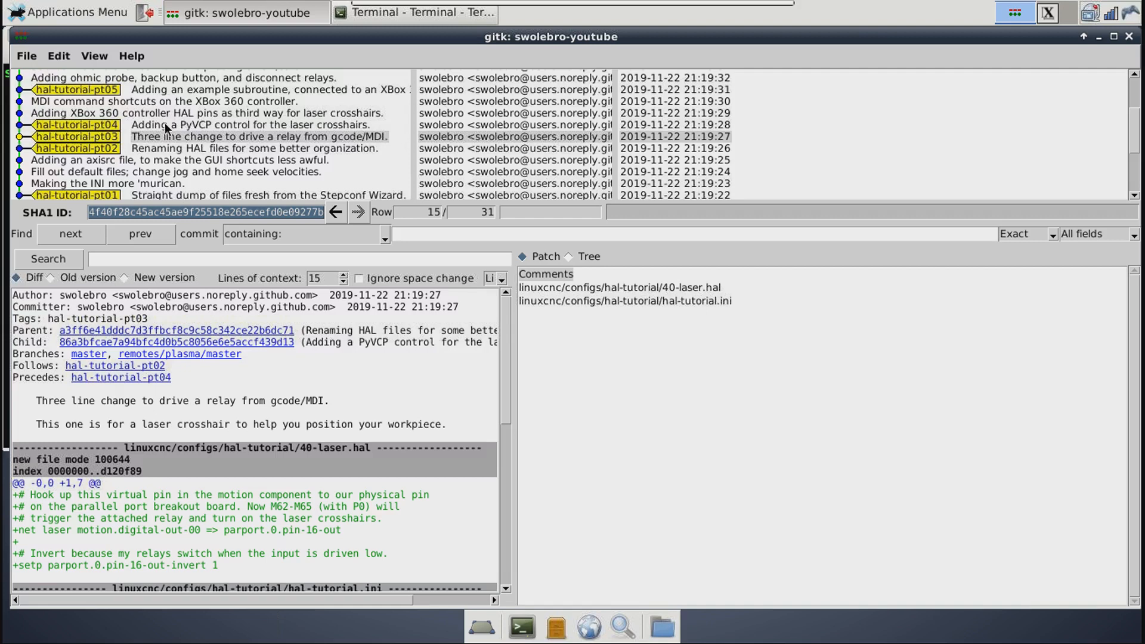
mouse_move(117, 151)
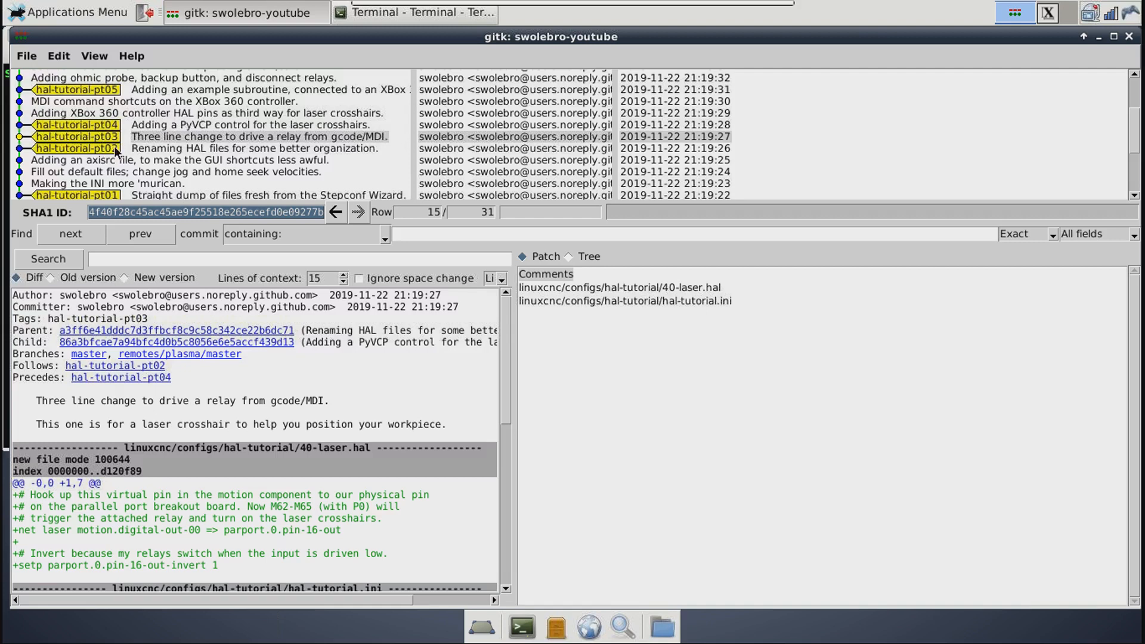
mouse_move(130, 133)
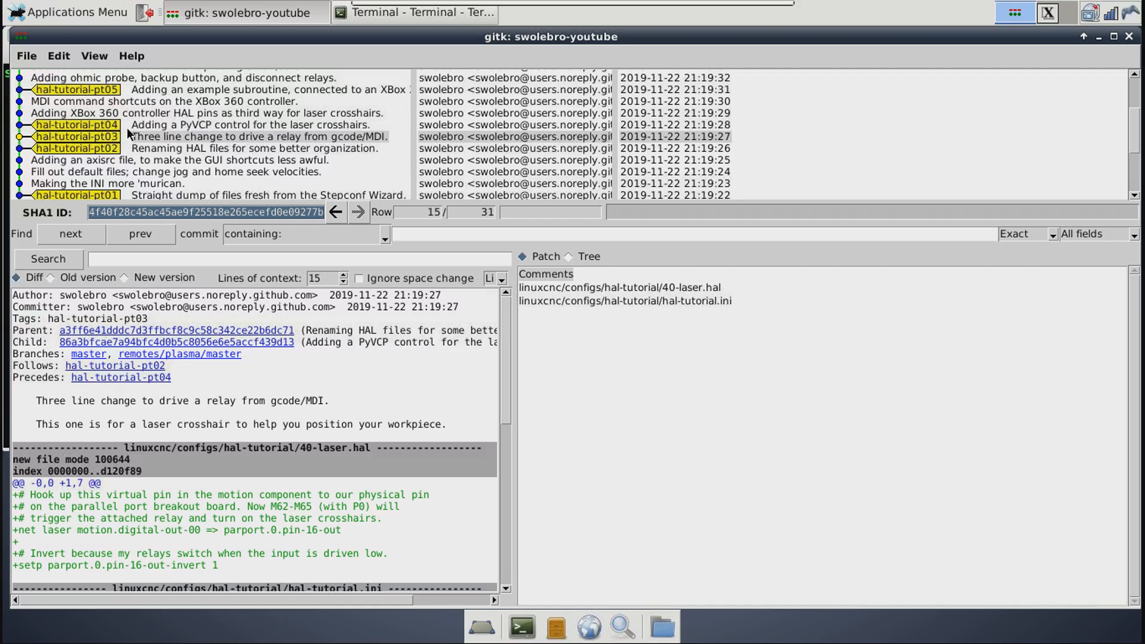
mouse_move(142, 136)
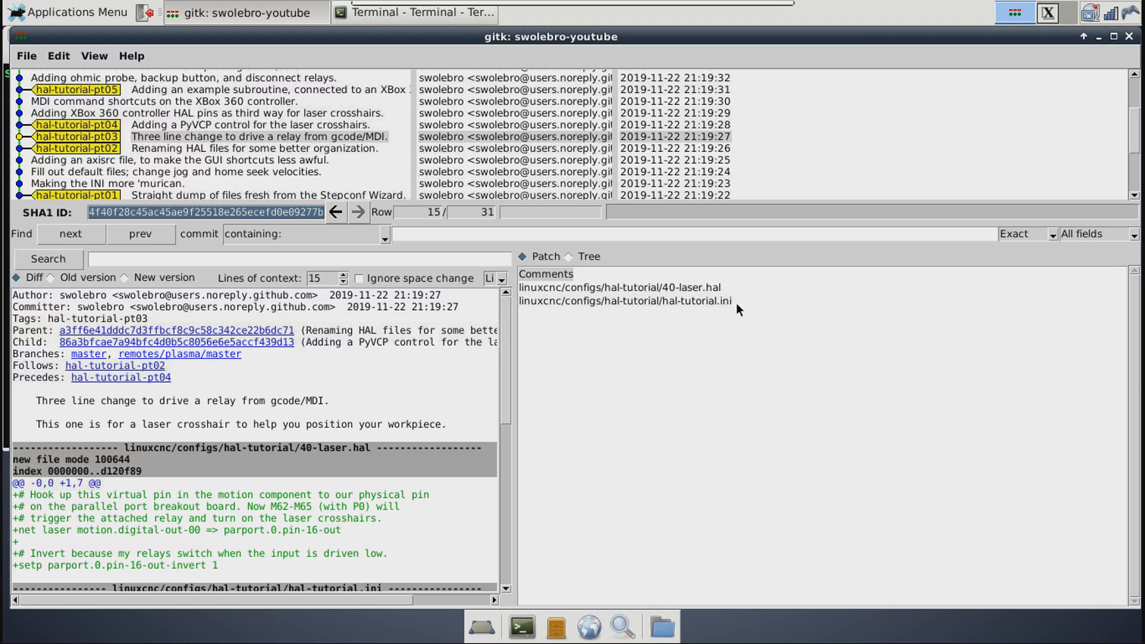
mouse_move(656, 281)
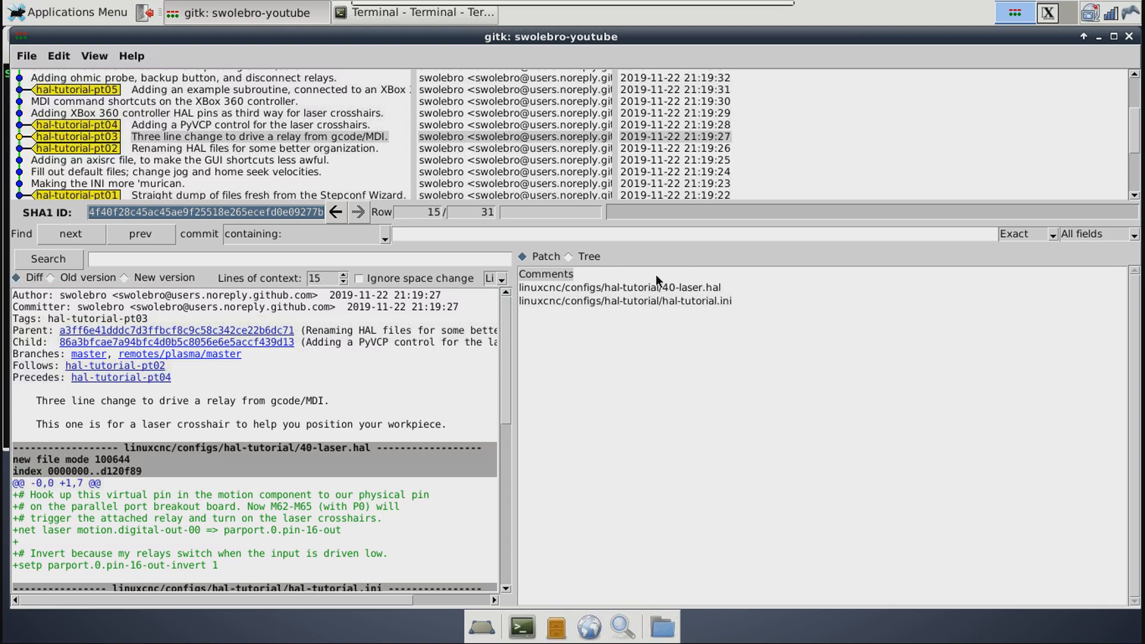
mouse_move(724, 307)
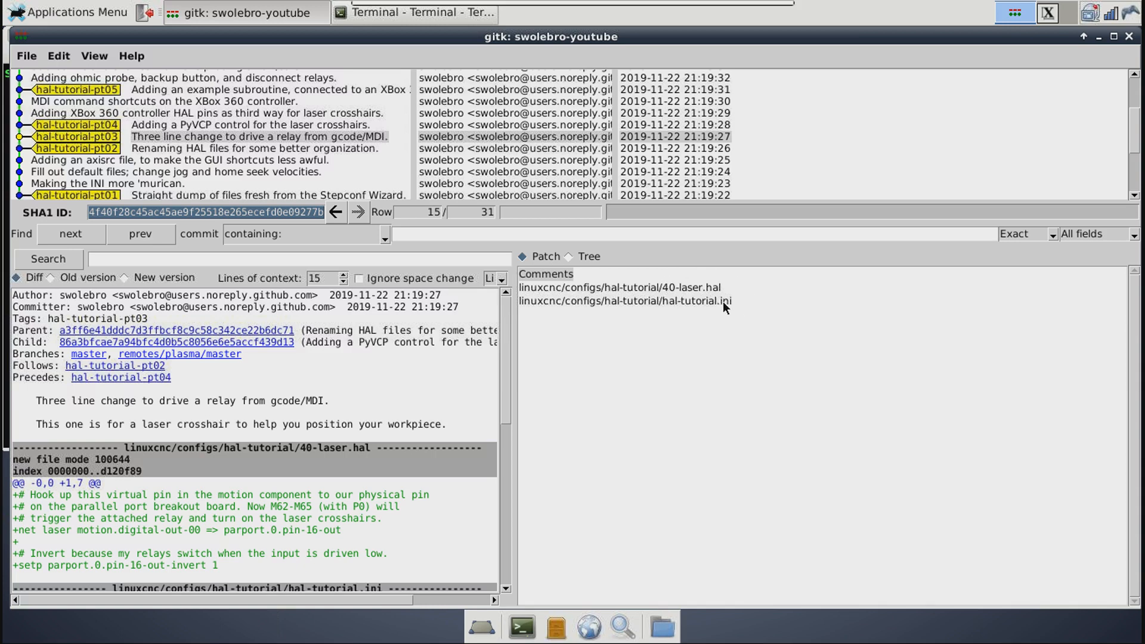
Step: View the hal-tutorial.ini diff down through the HALUI and TRAJ sections around HALFILE = 40-laser.hal
left_click(624, 300)
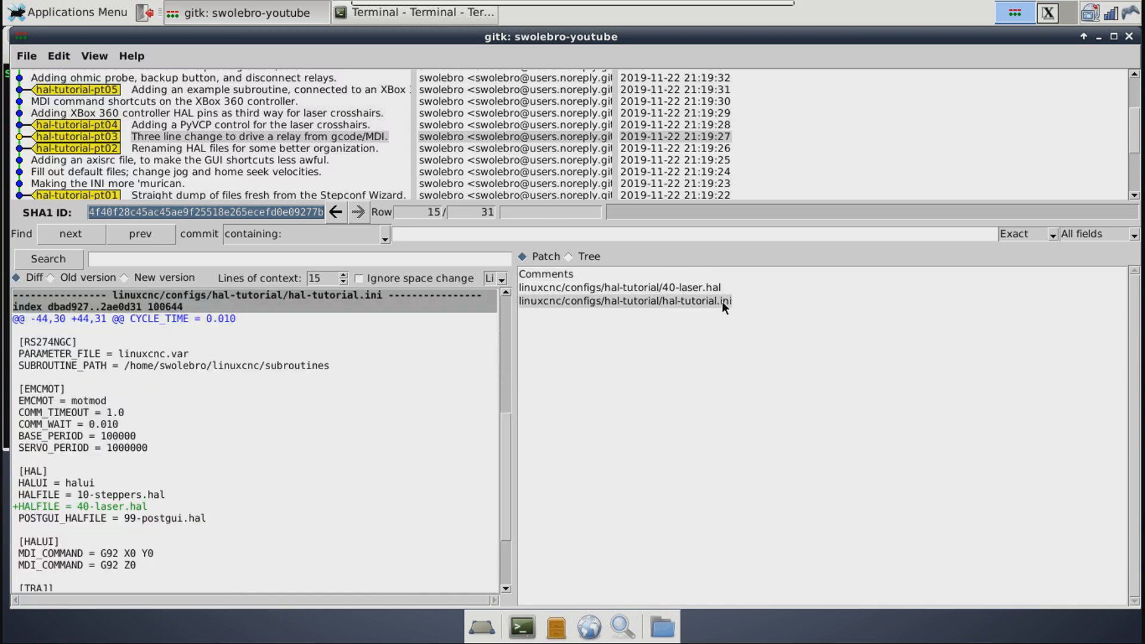
scroll("down", 3)
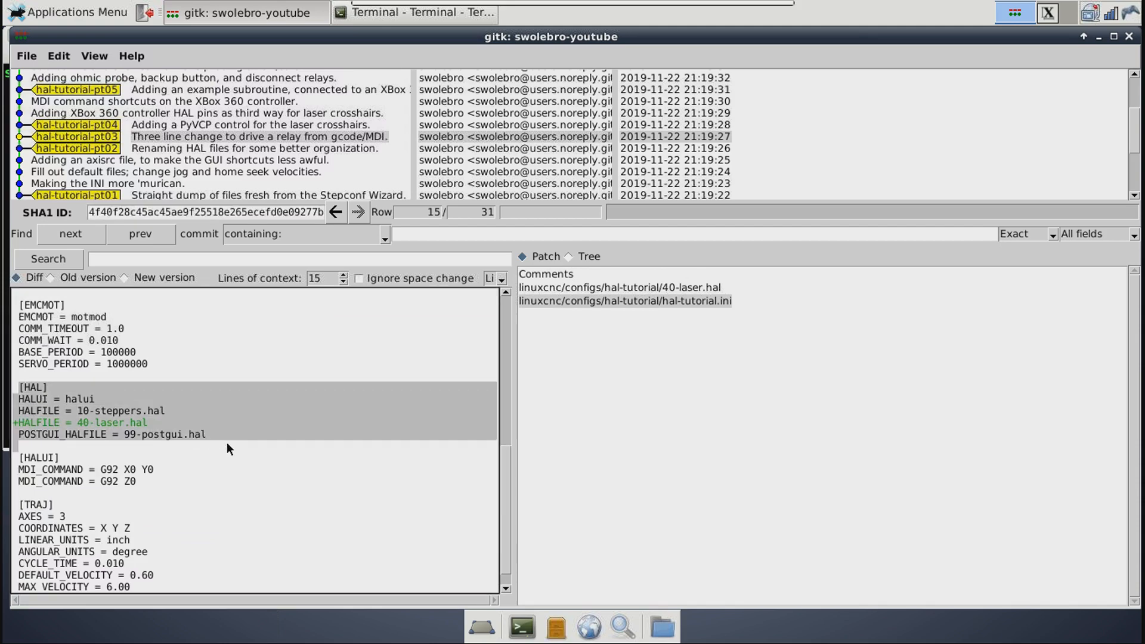
mouse_move(83, 413)
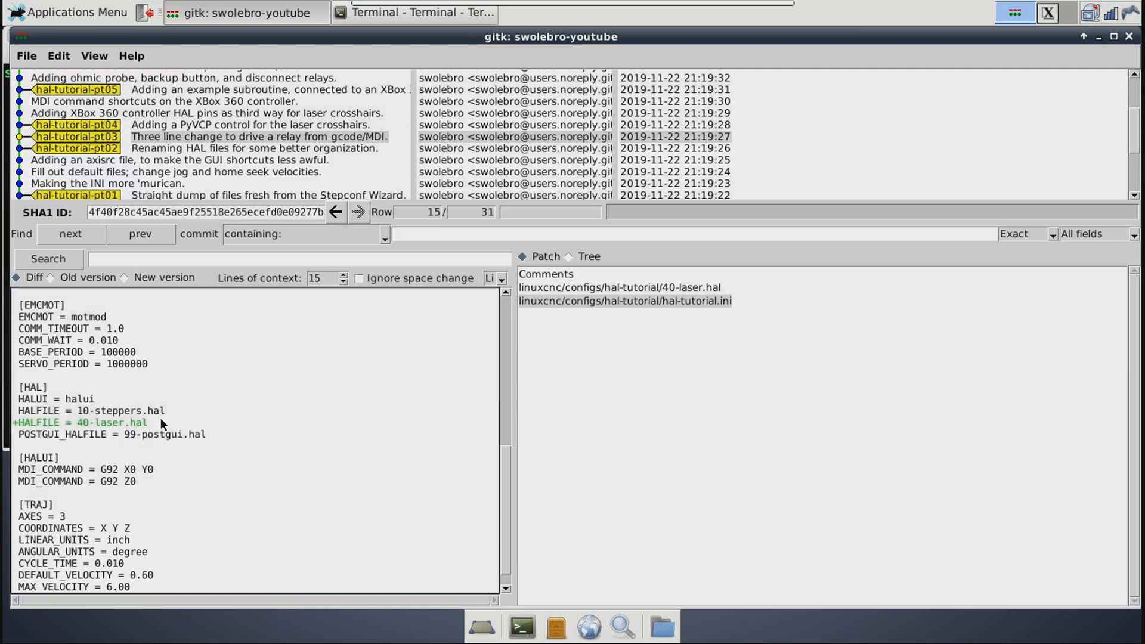
mouse_move(100, 425)
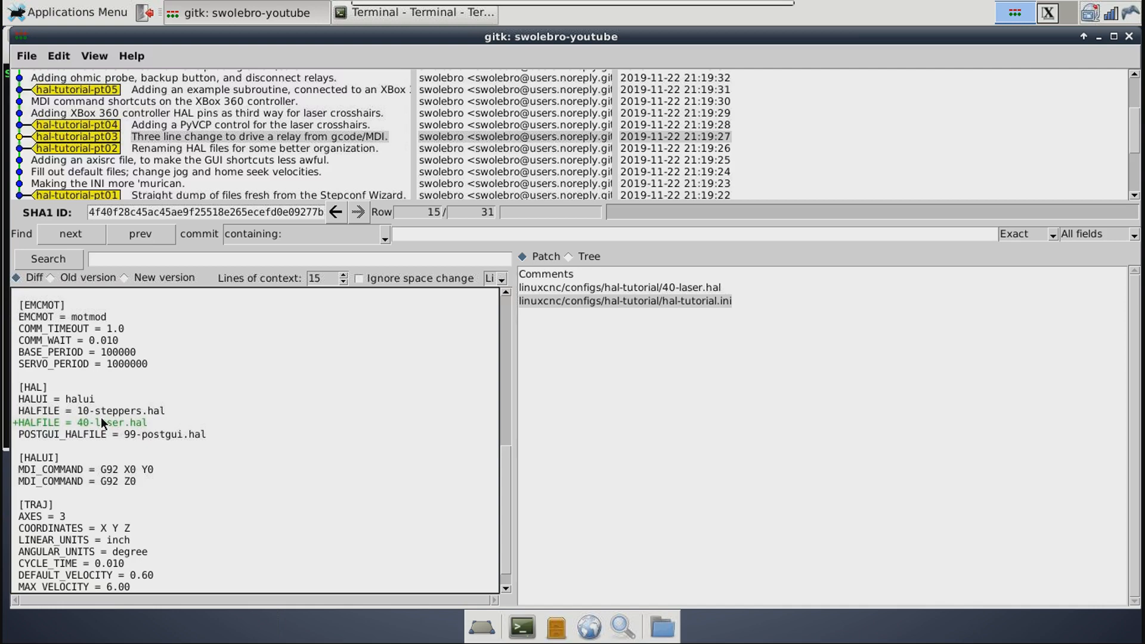
mouse_move(79, 412)
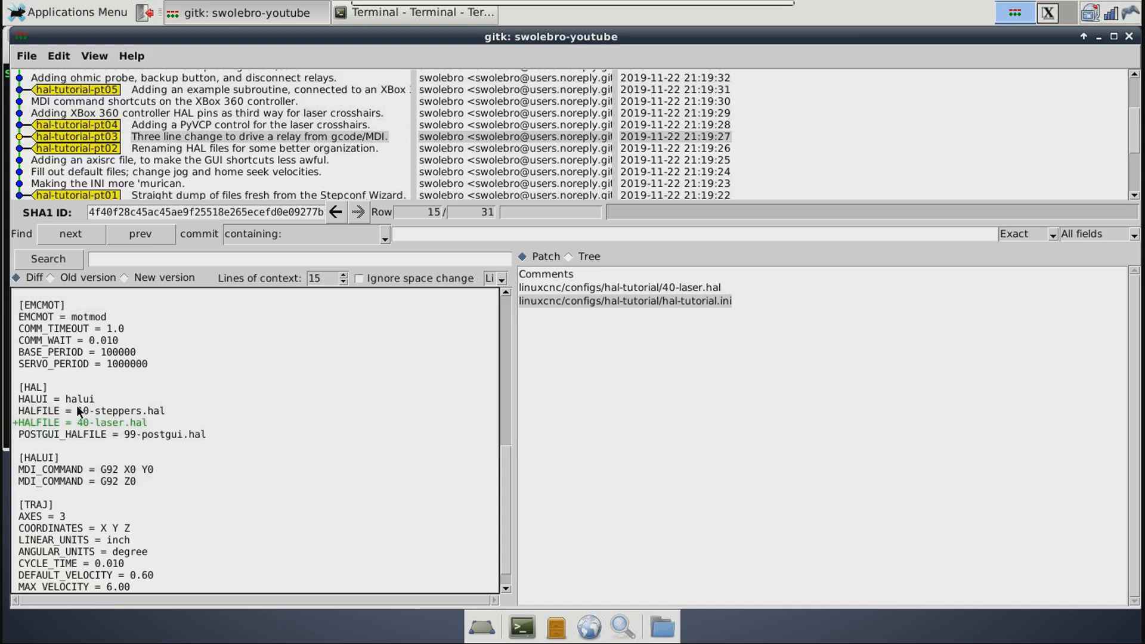
mouse_move(102, 423)
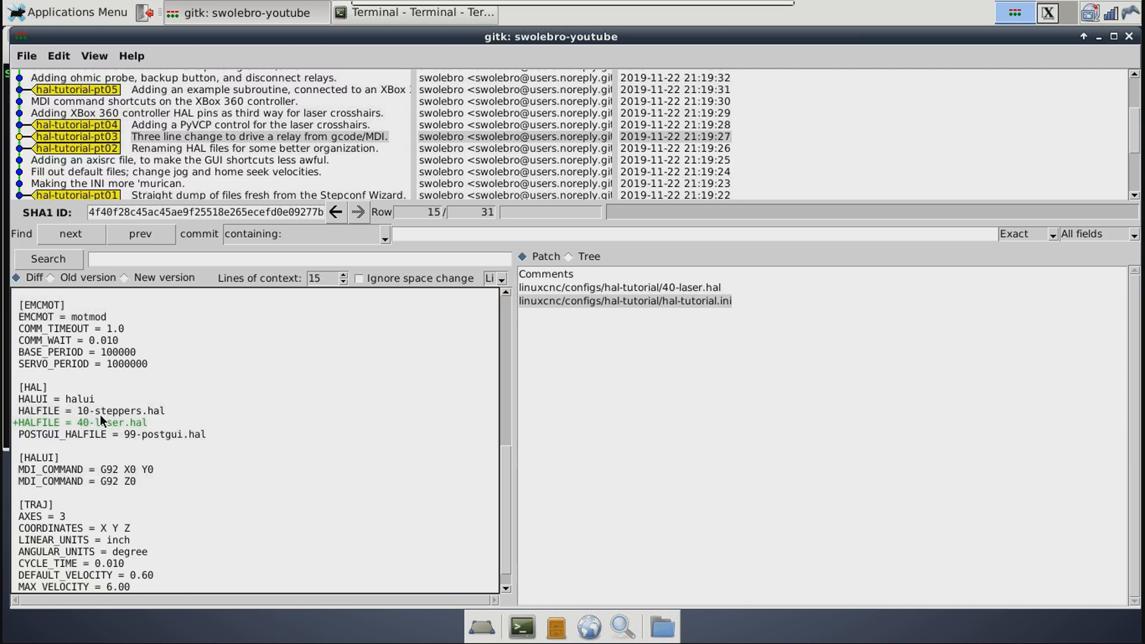
mouse_move(94, 388)
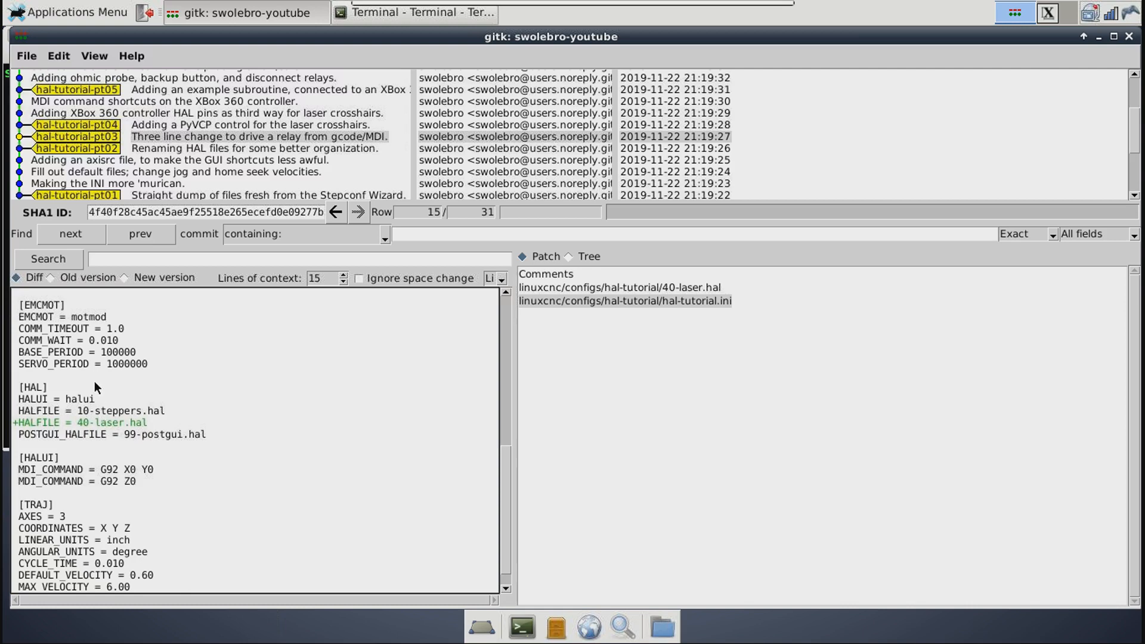
mouse_move(82, 399)
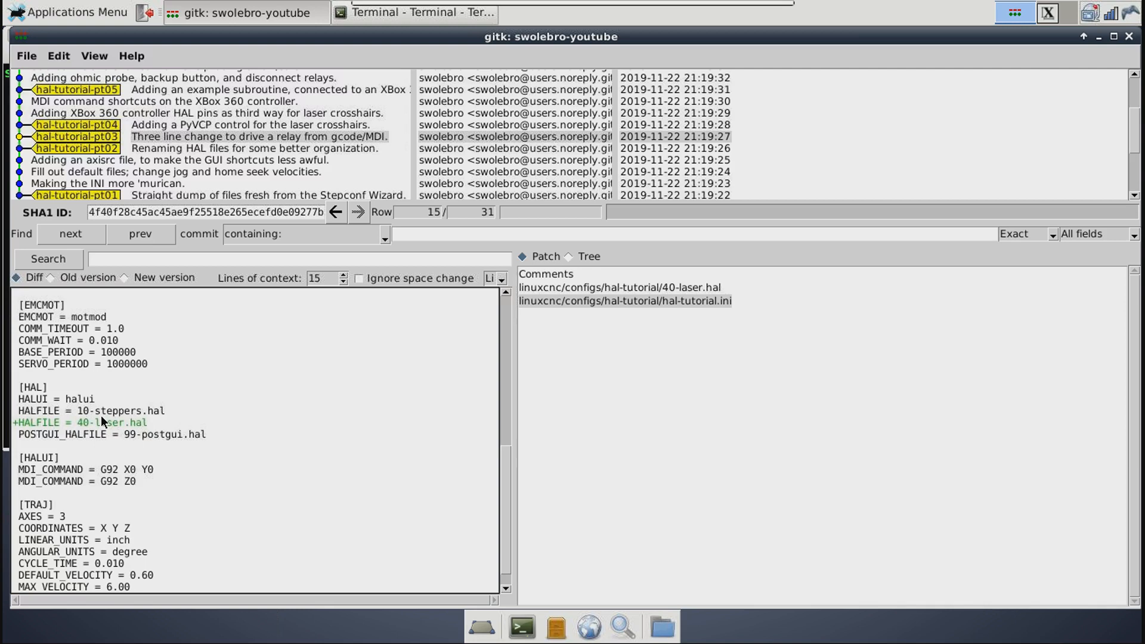
mouse_move(325, 395)
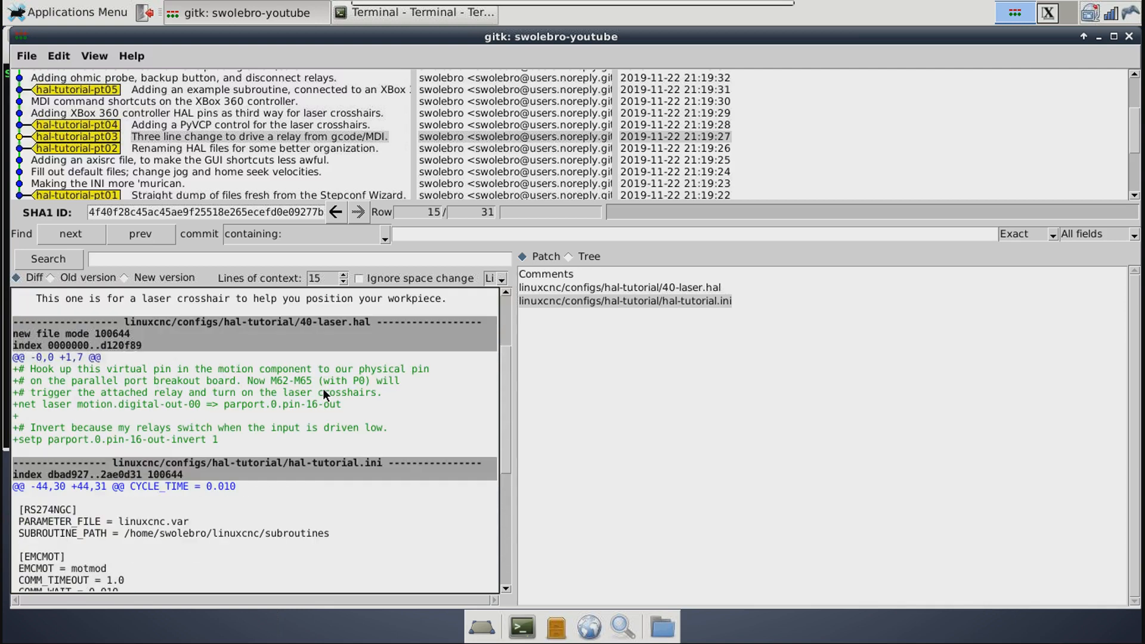
mouse_move(257, 455)
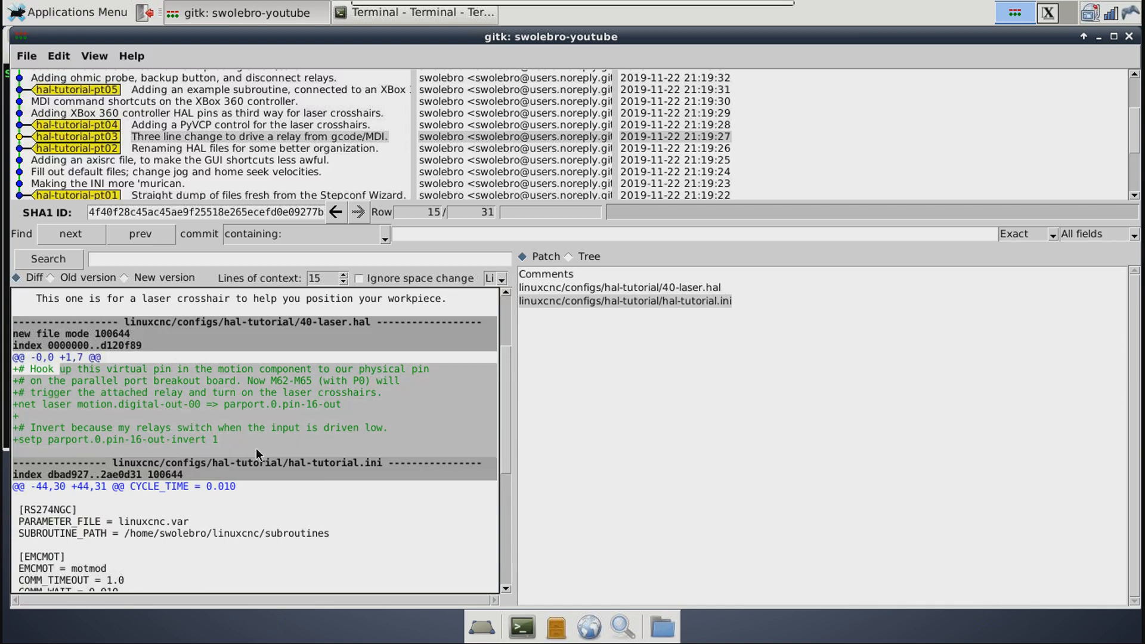
mouse_move(284, 414)
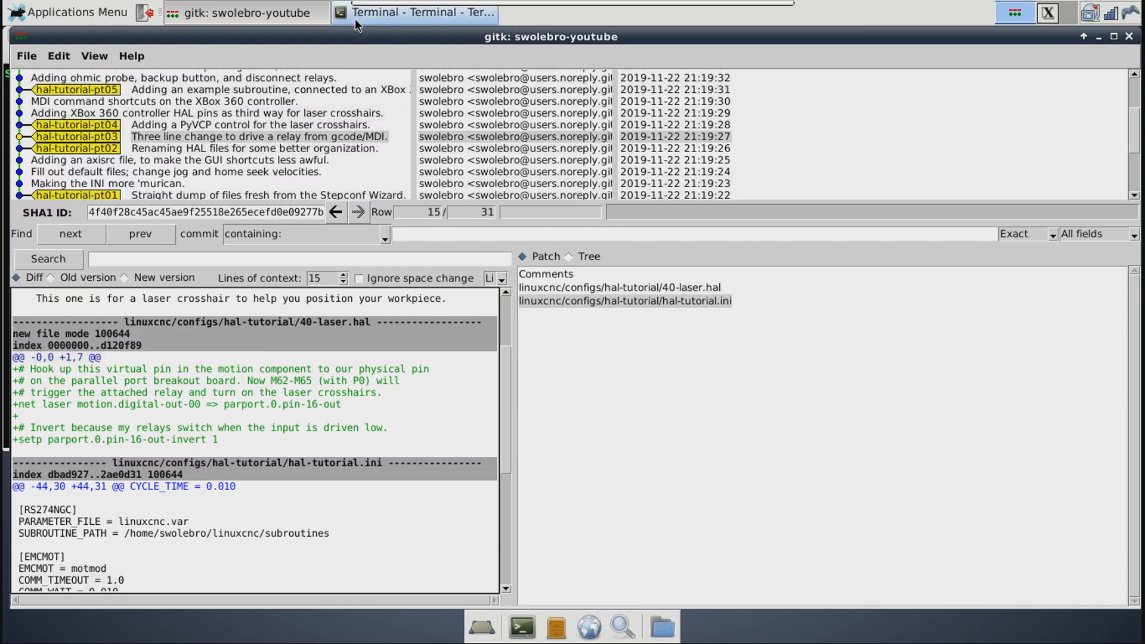
Step: Bring the terminal forward and run 'view 40-laser.hal' to read the laser net and pin-invert lines
left_click(417, 12)
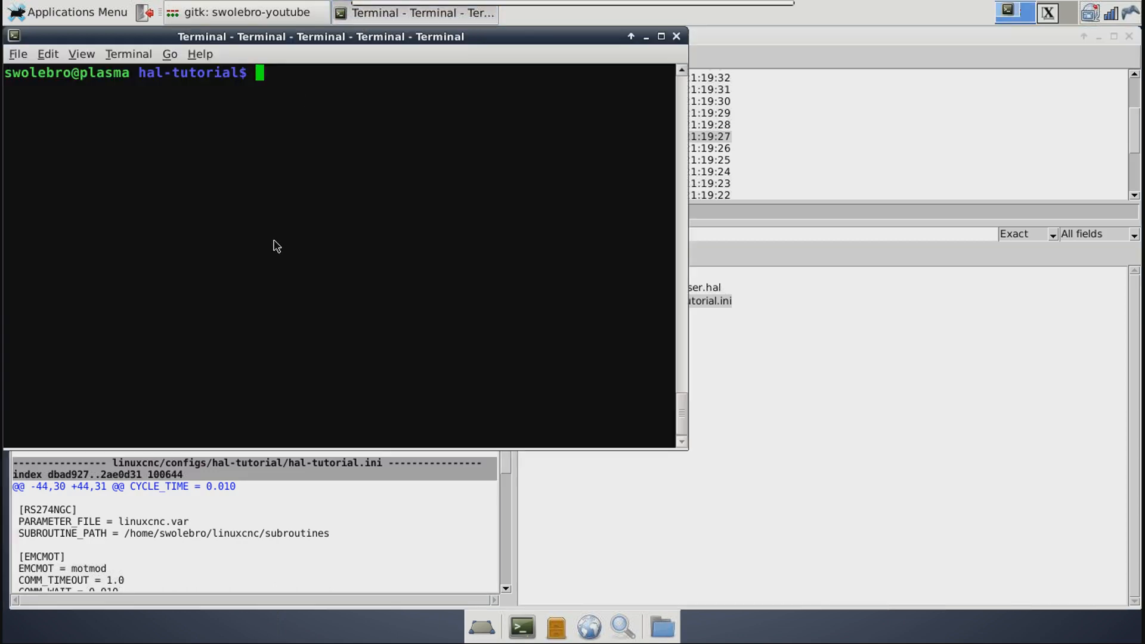
type("view 40-laser.hal")
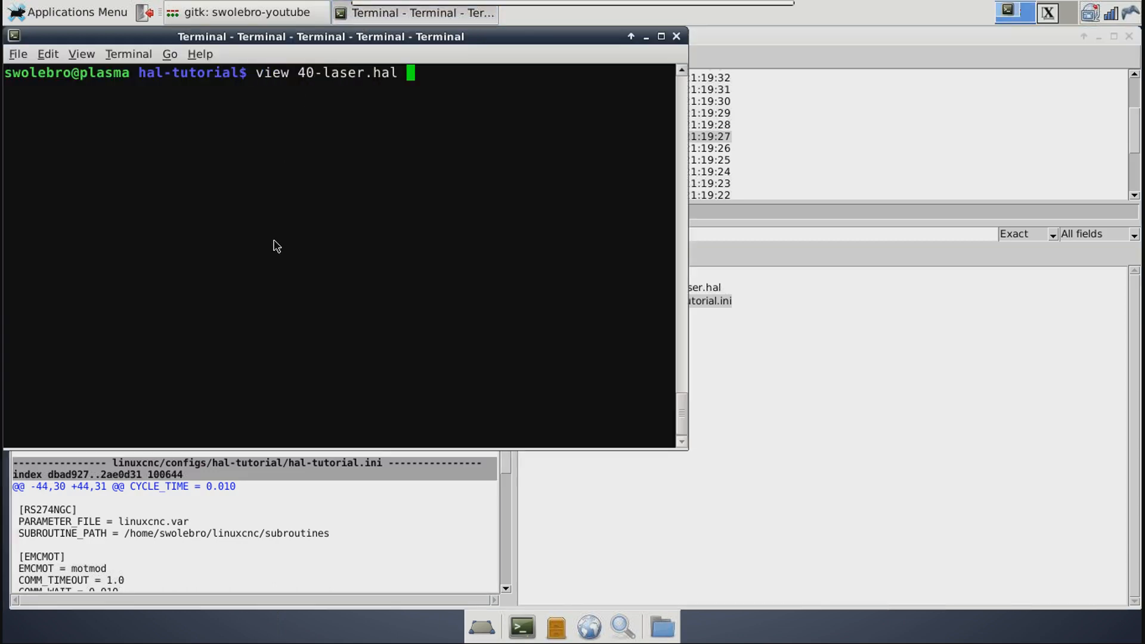
key("Return")
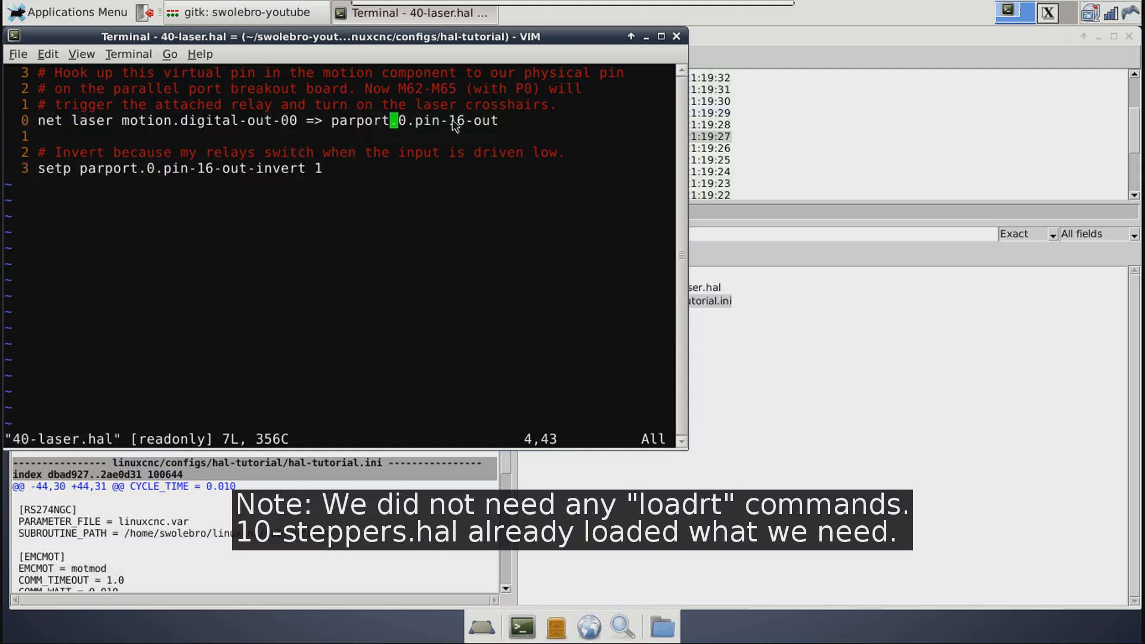
mouse_move(481, 129)
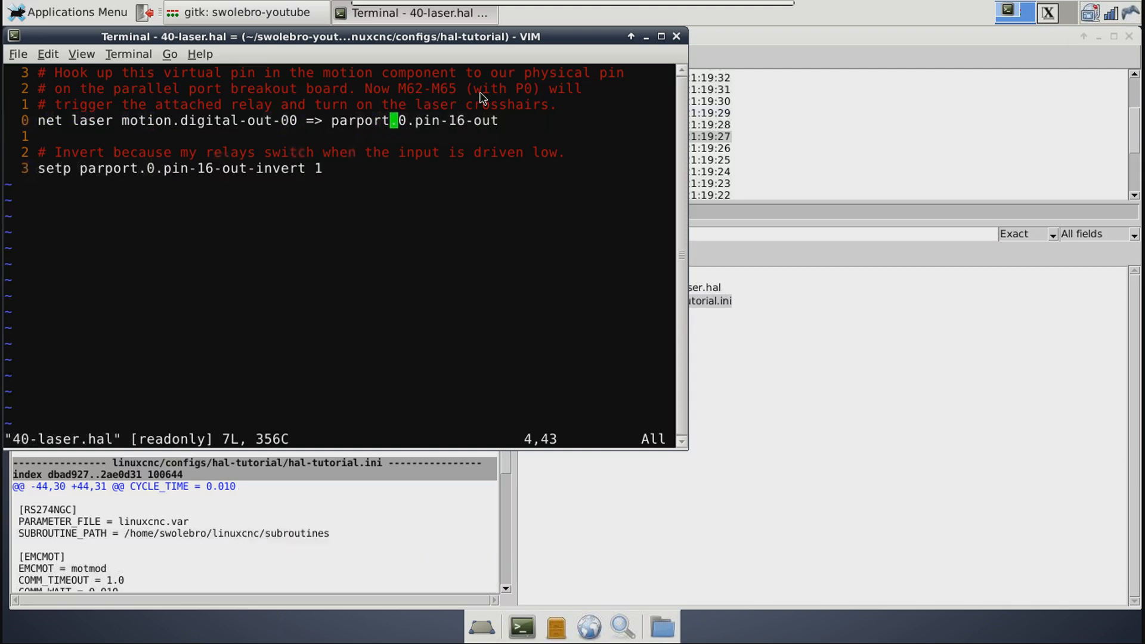
mouse_move(527, 174)
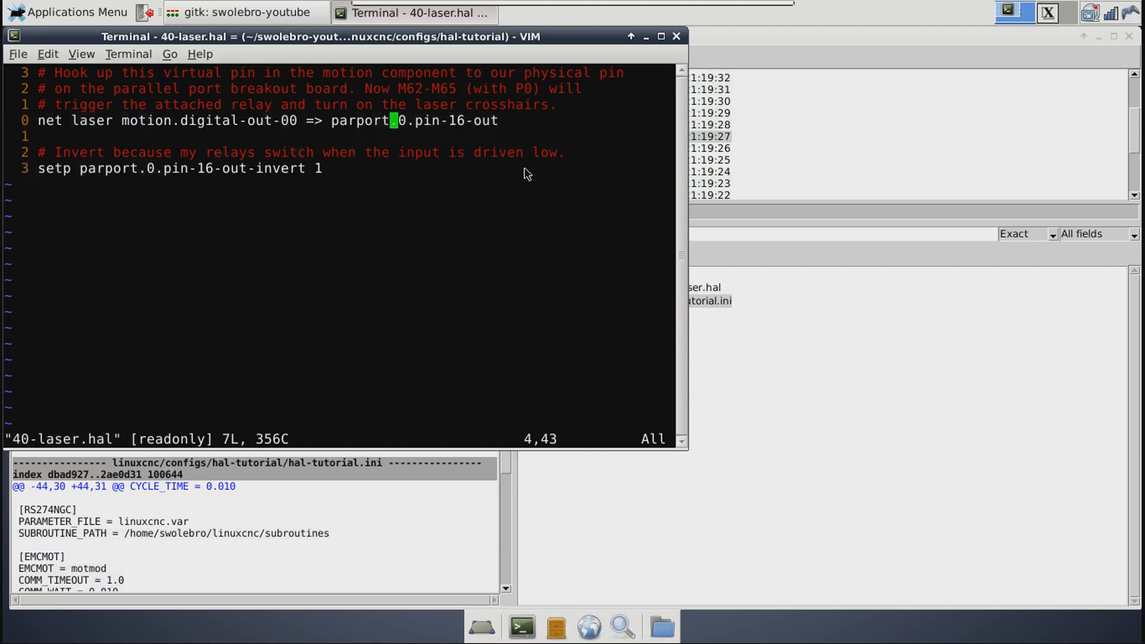
mouse_move(478, 106)
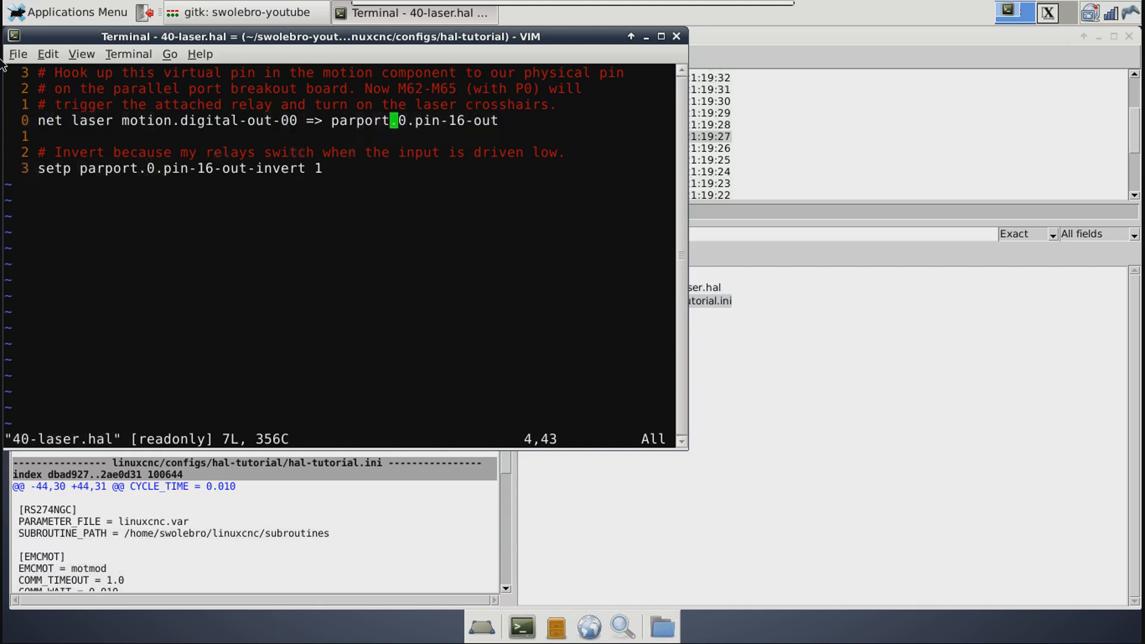
mouse_move(265, 134)
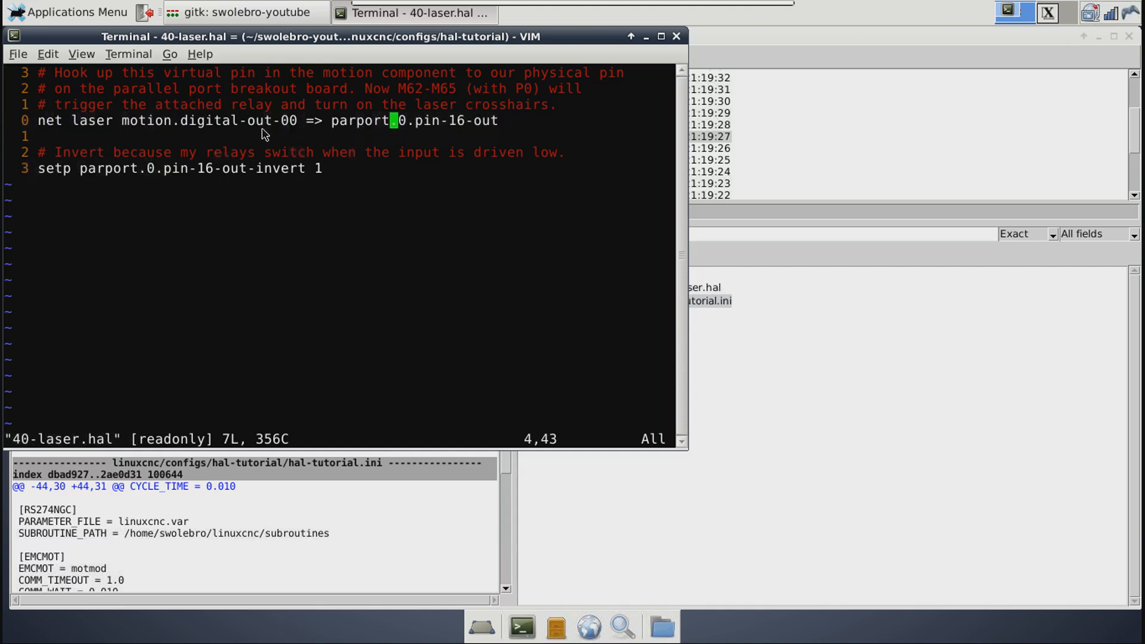
mouse_move(155, 100)
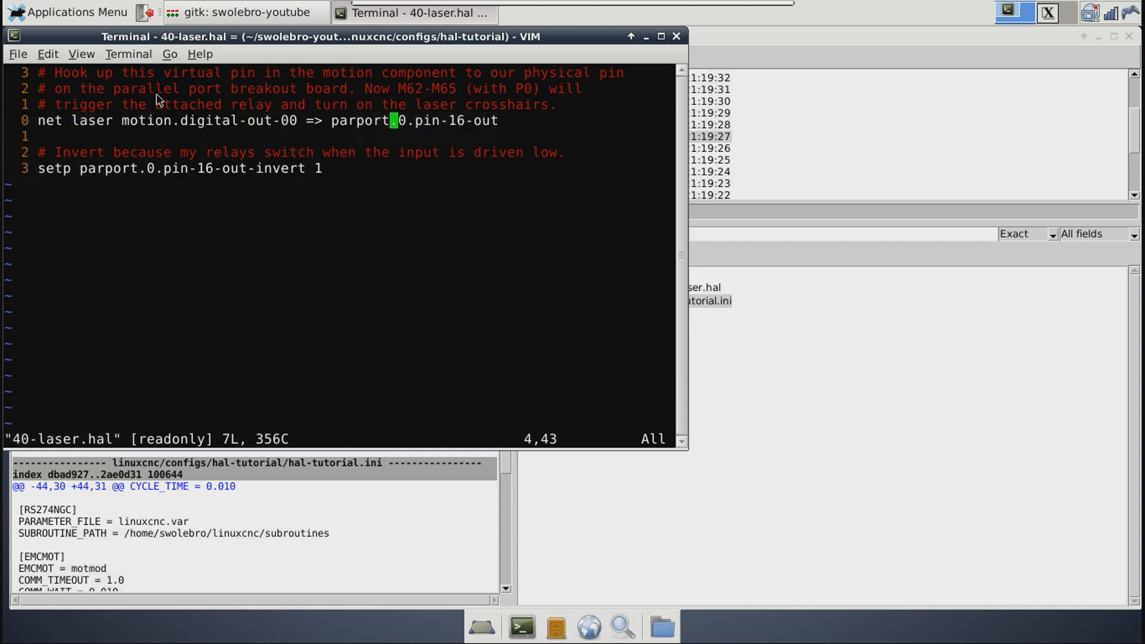
mouse_move(131, 117)
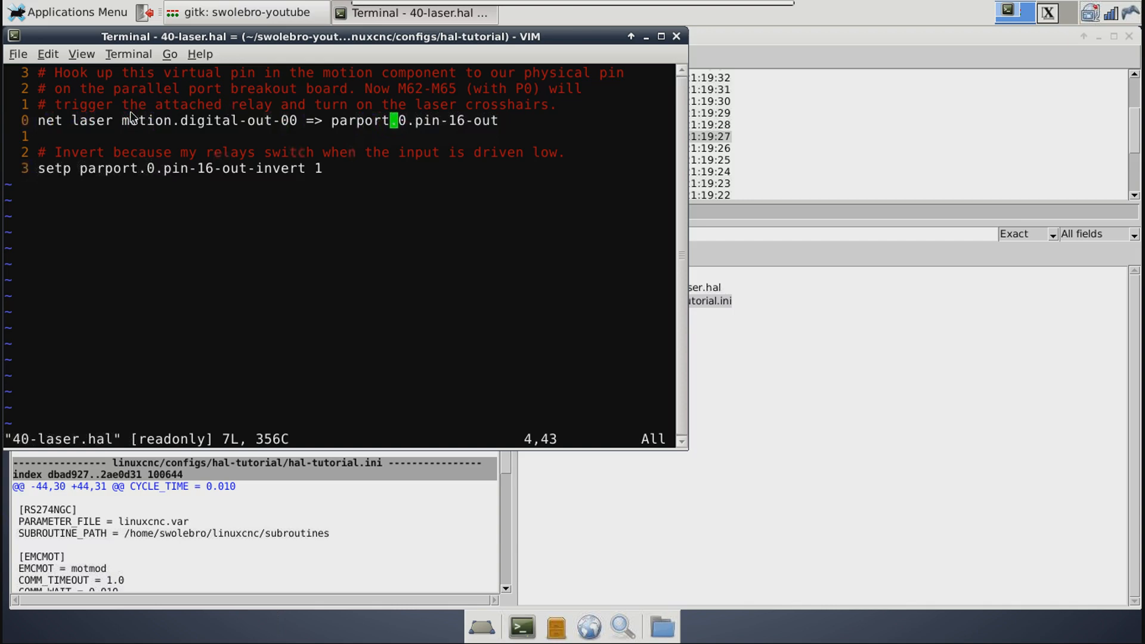
mouse_move(272, 174)
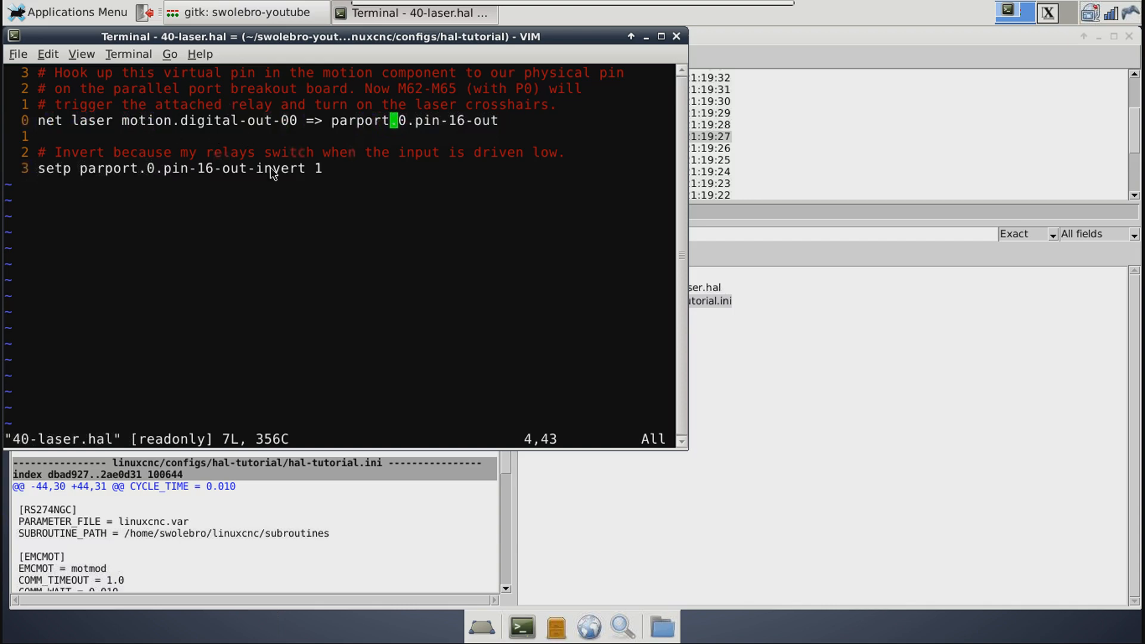
mouse_move(149, 175)
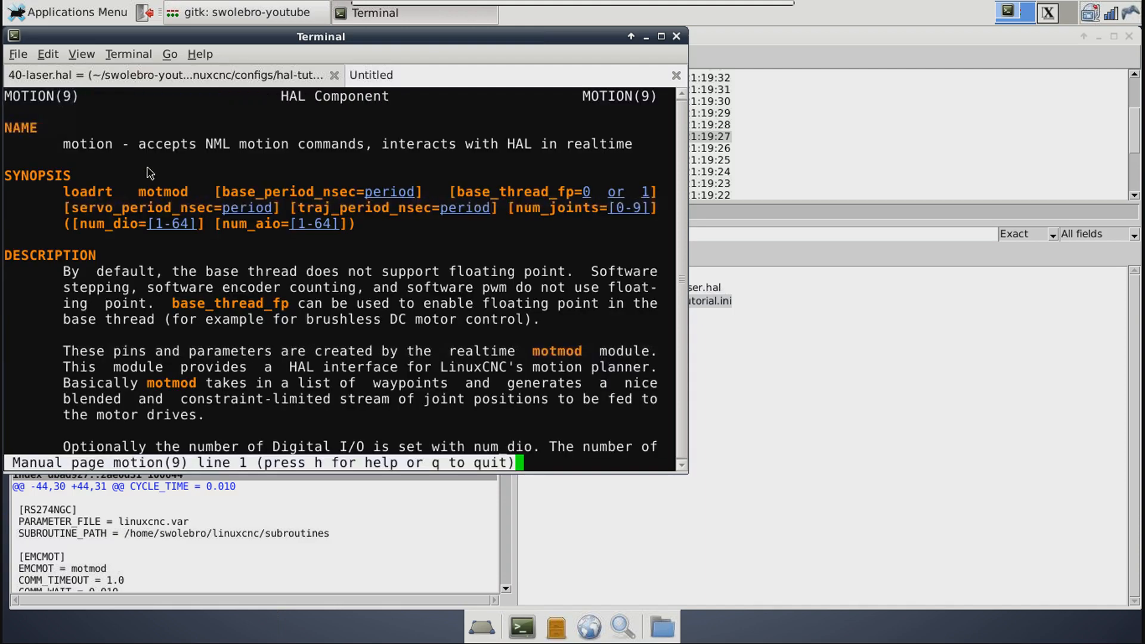
Step: Search the motion man page for M6 to read the motion.digital-out-NN entry, then quit the page
type("/M6")
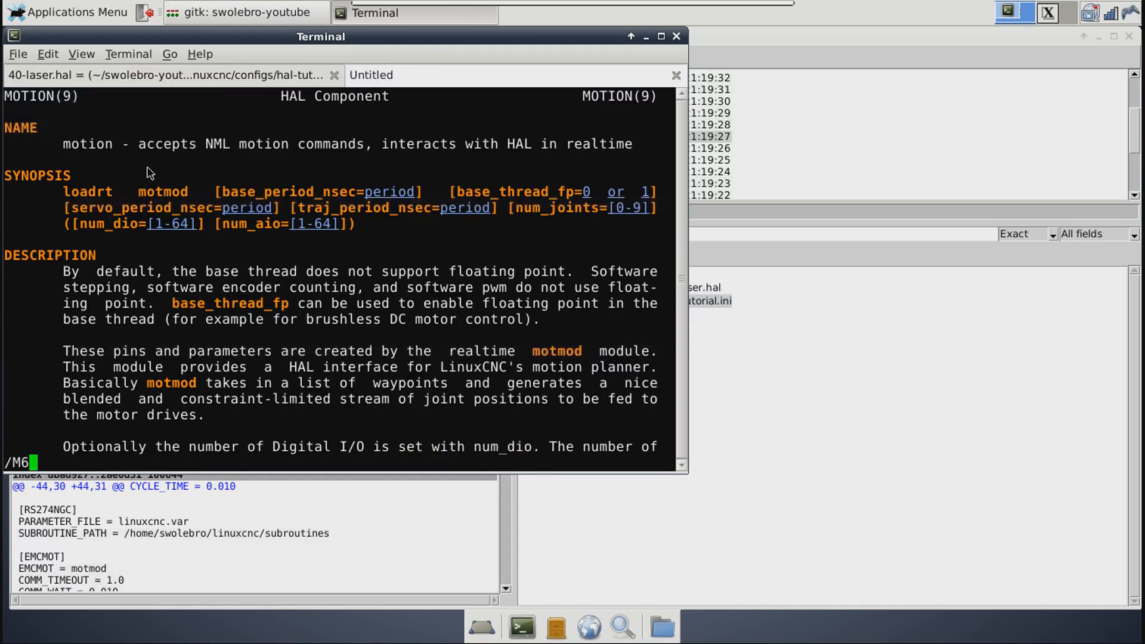
scroll("down", 3)
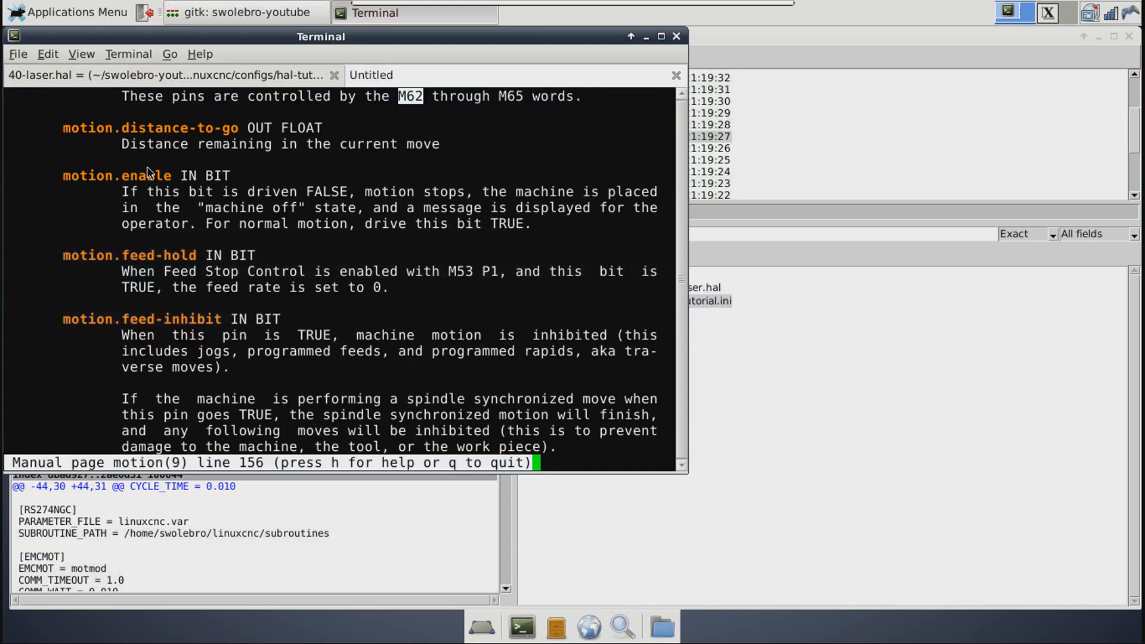
scroll("up", 3)
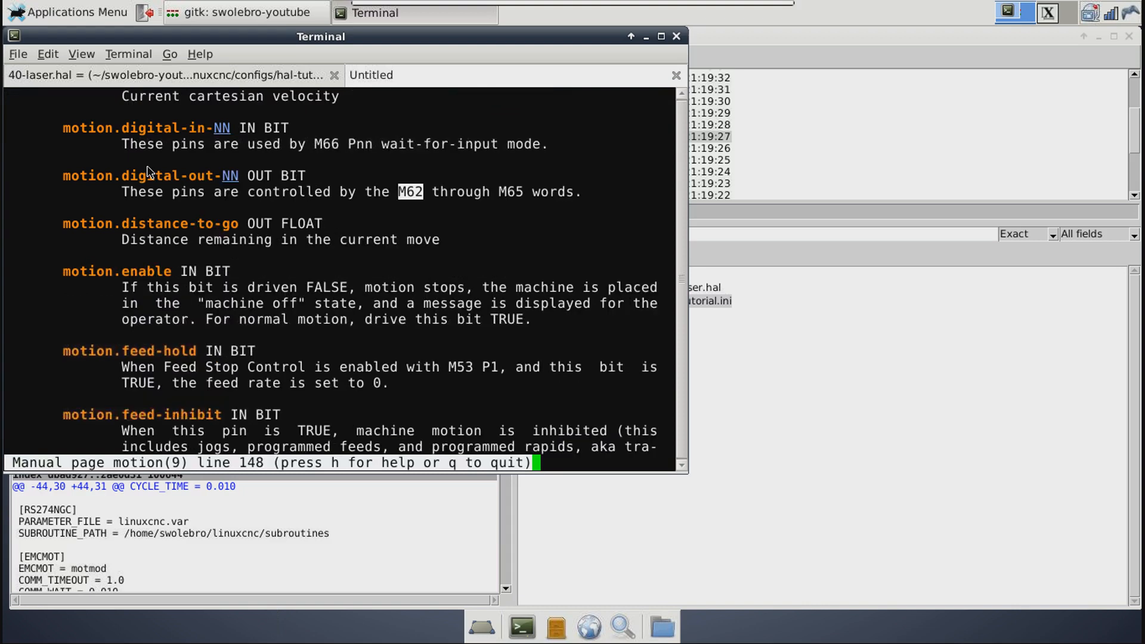
scroll("up", 3)
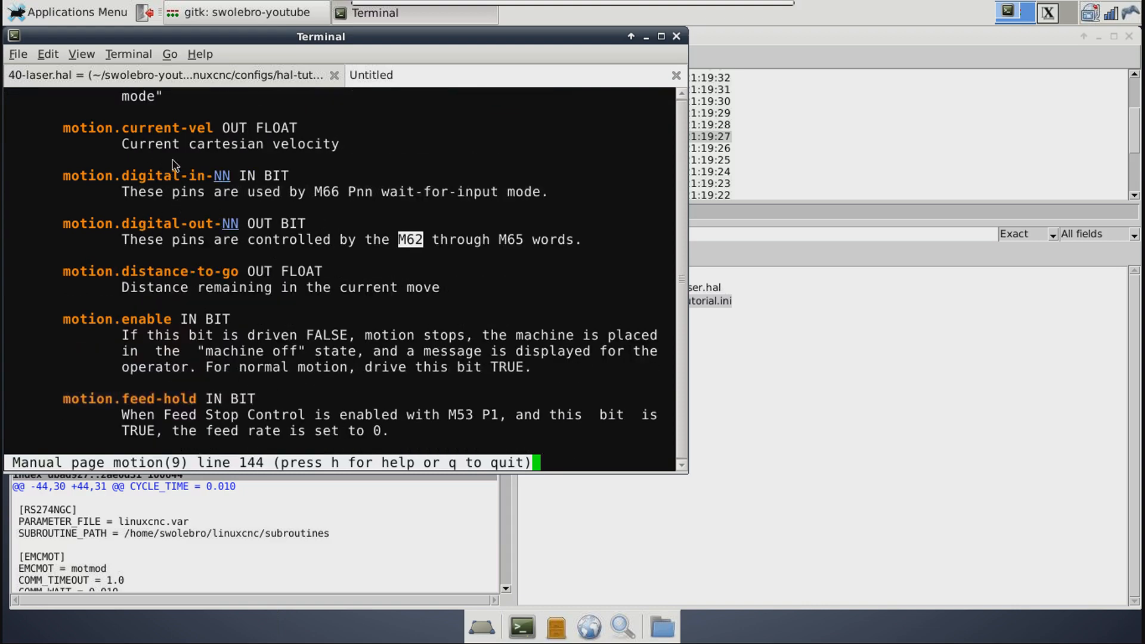
mouse_move(254, 252)
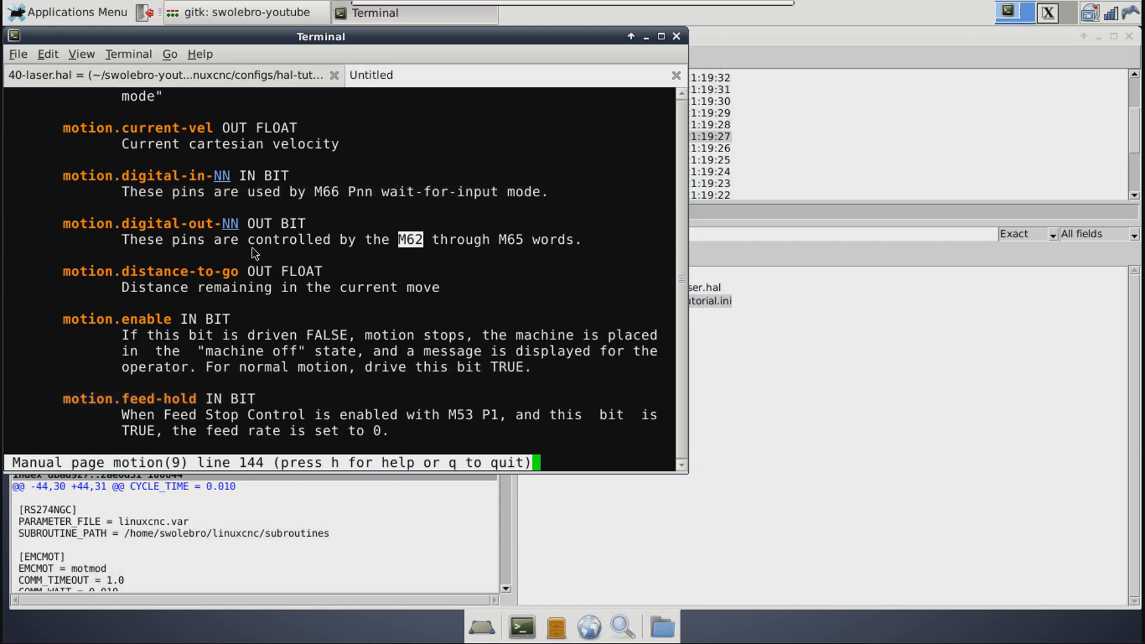
mouse_move(246, 175)
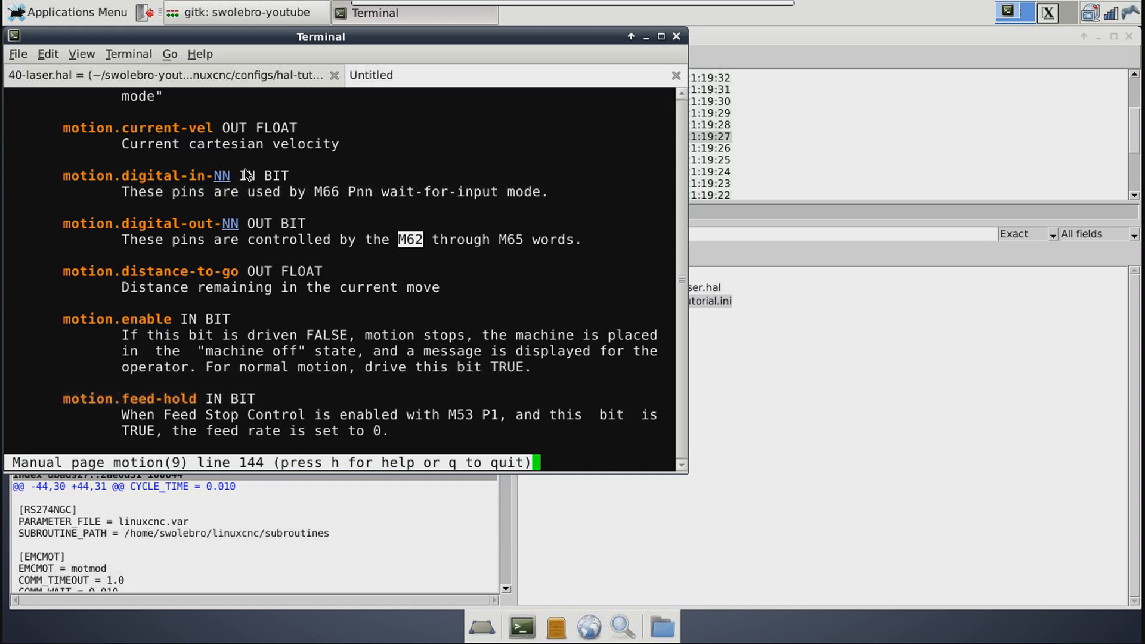
mouse_move(399, 223)
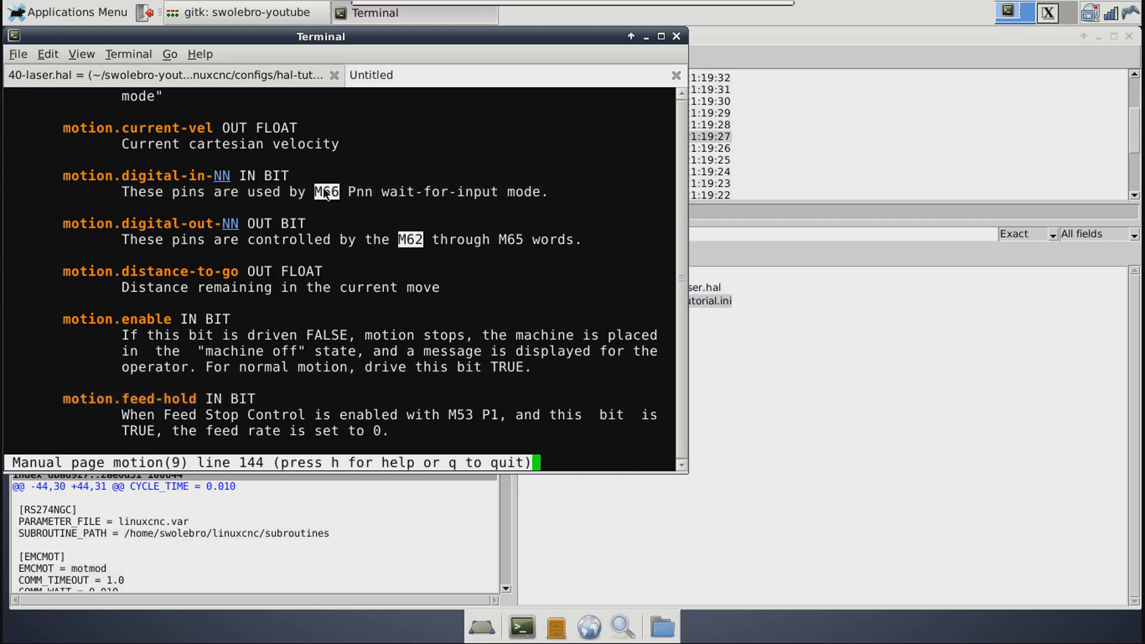
key("q")
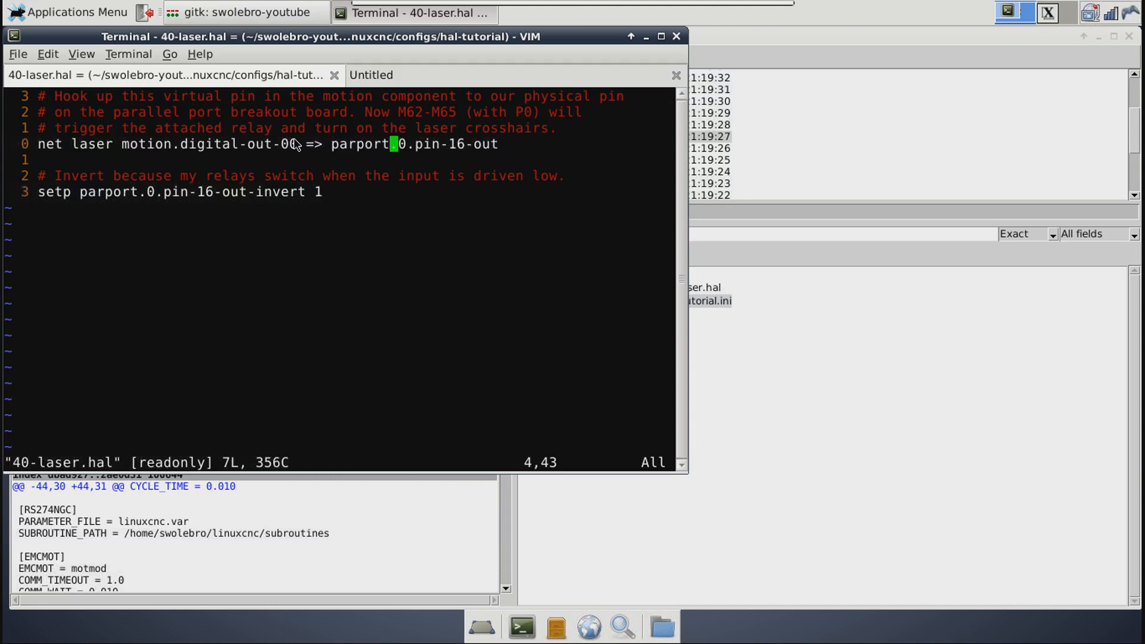
mouse_move(295, 144)
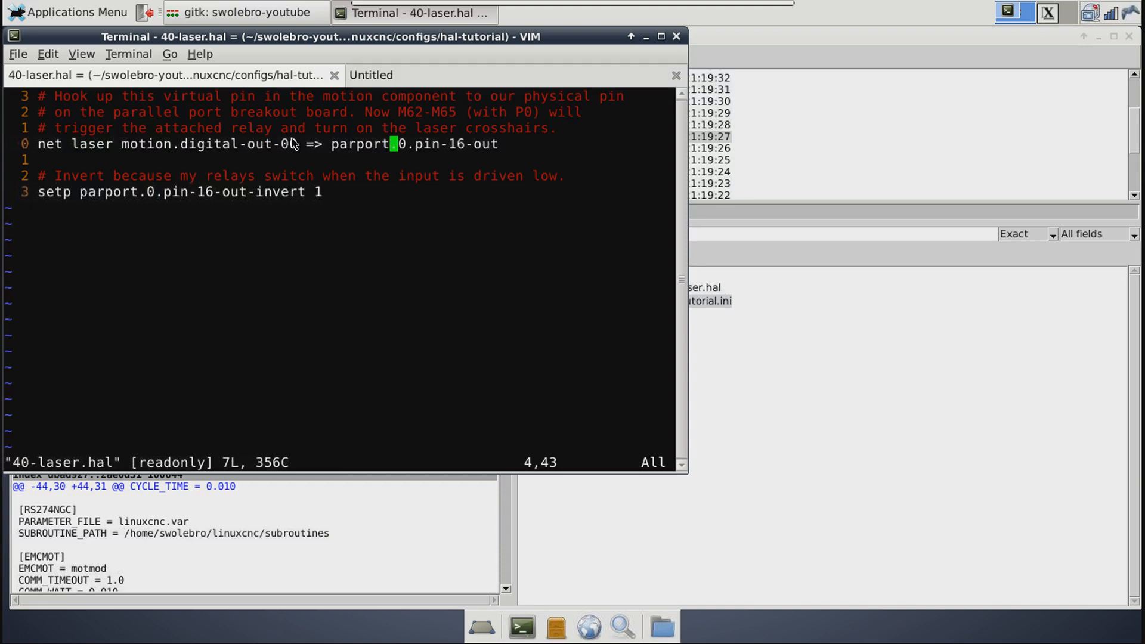
mouse_move(284, 132)
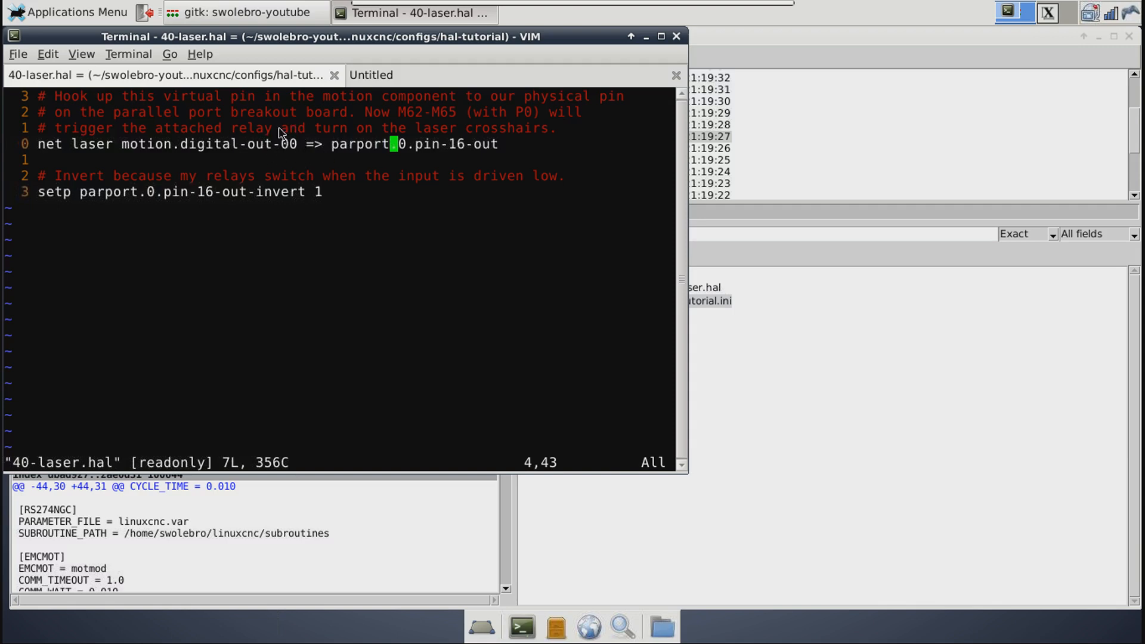
mouse_move(516, 122)
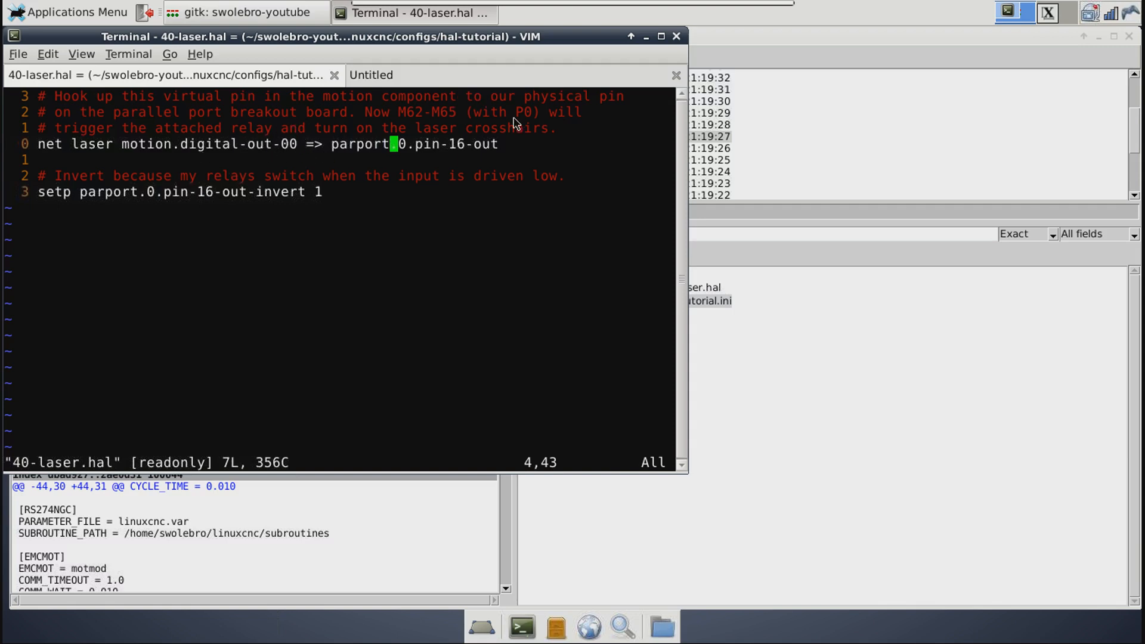
mouse_move(214, 158)
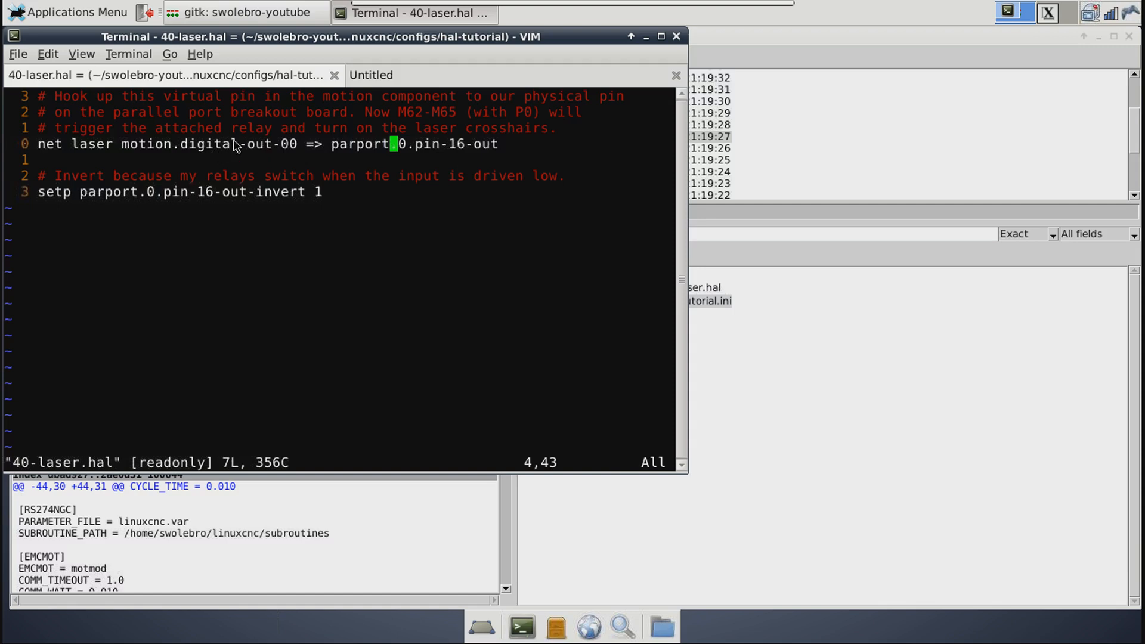
mouse_move(295, 130)
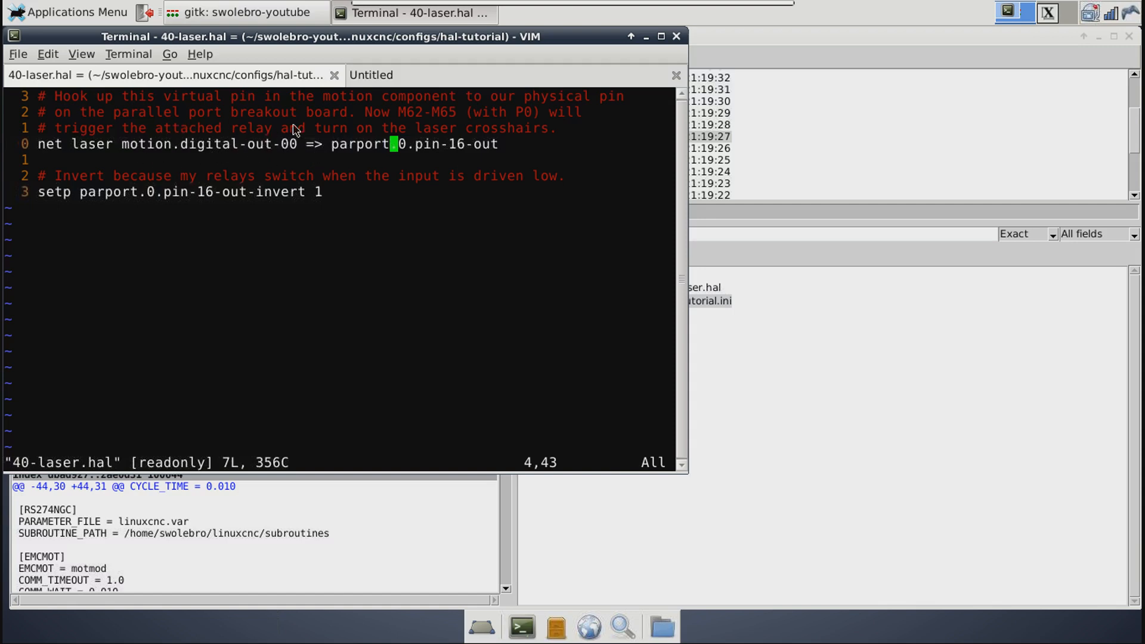
mouse_move(106, 117)
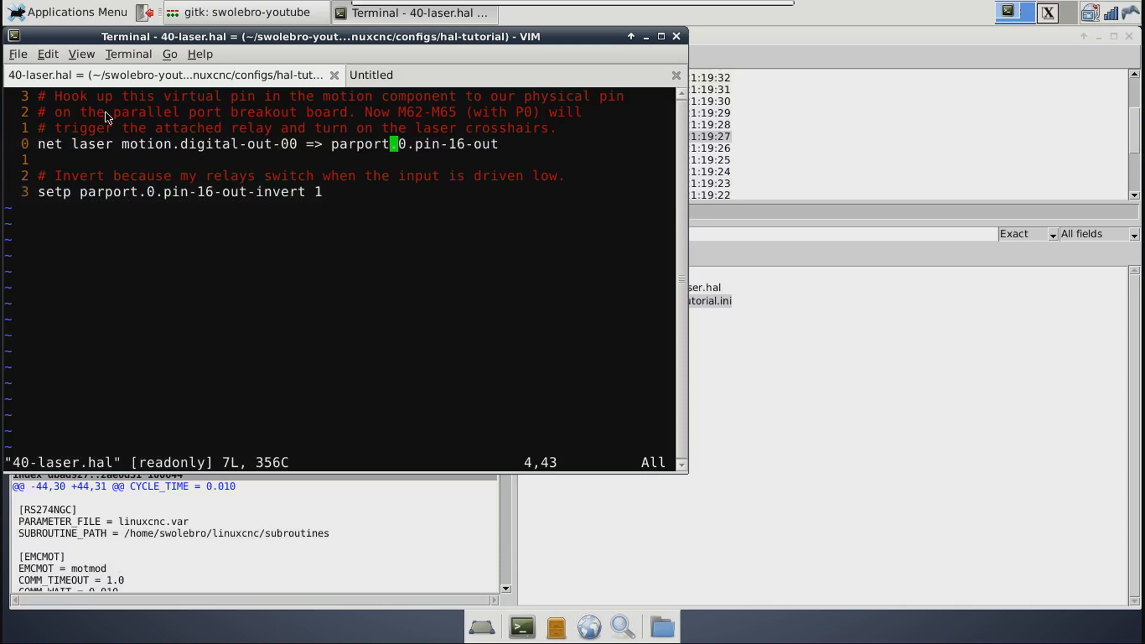
mouse_move(216, 158)
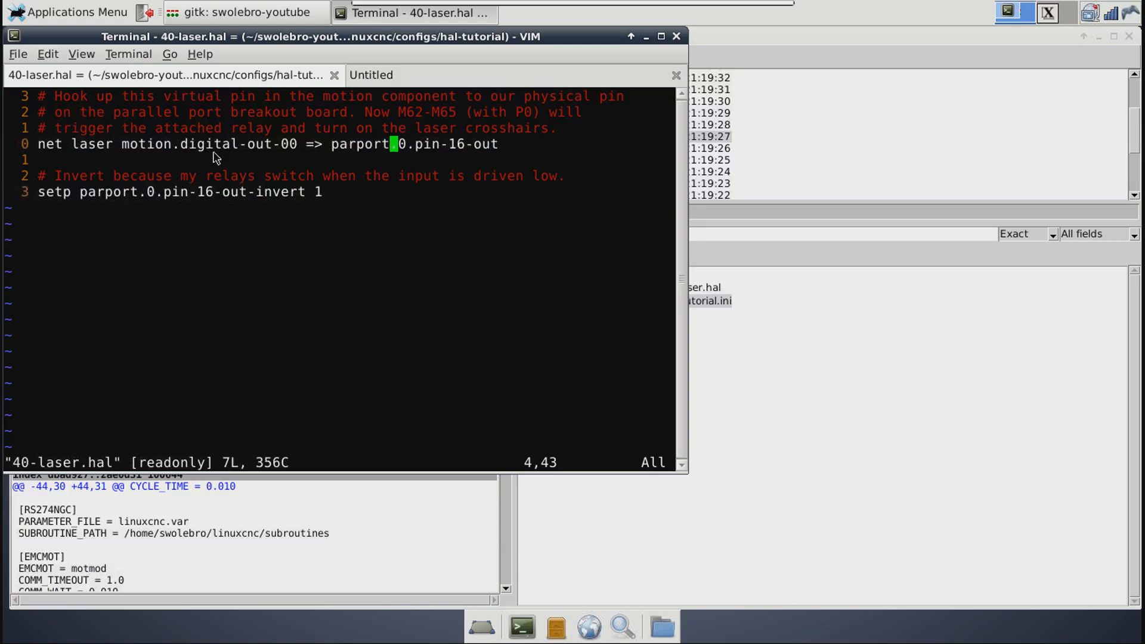
mouse_move(373, 161)
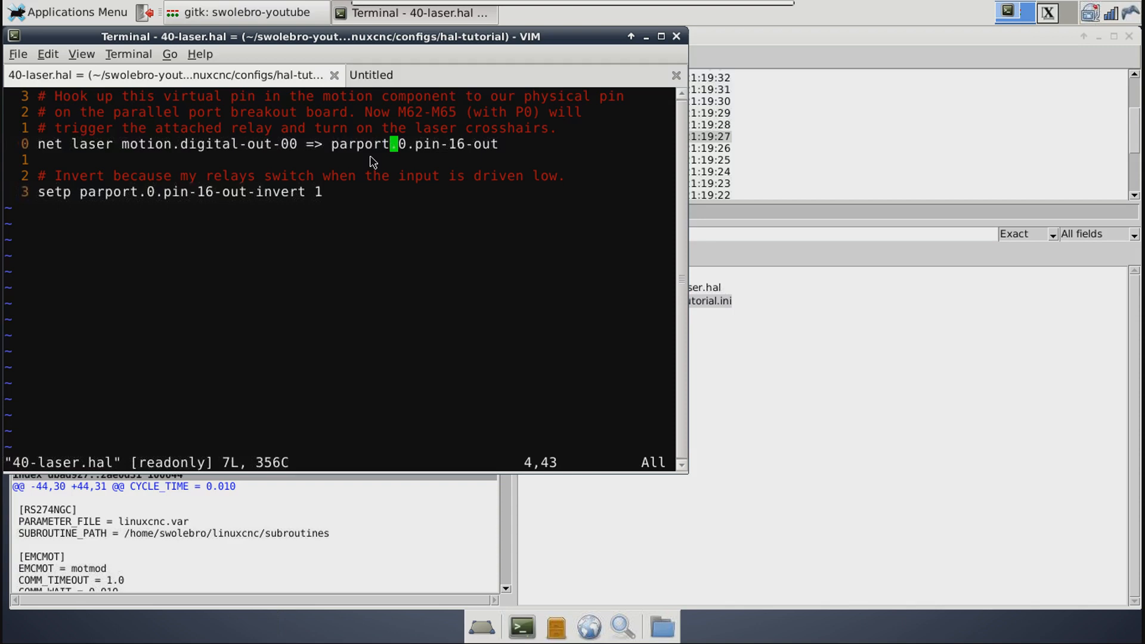
mouse_move(268, 222)
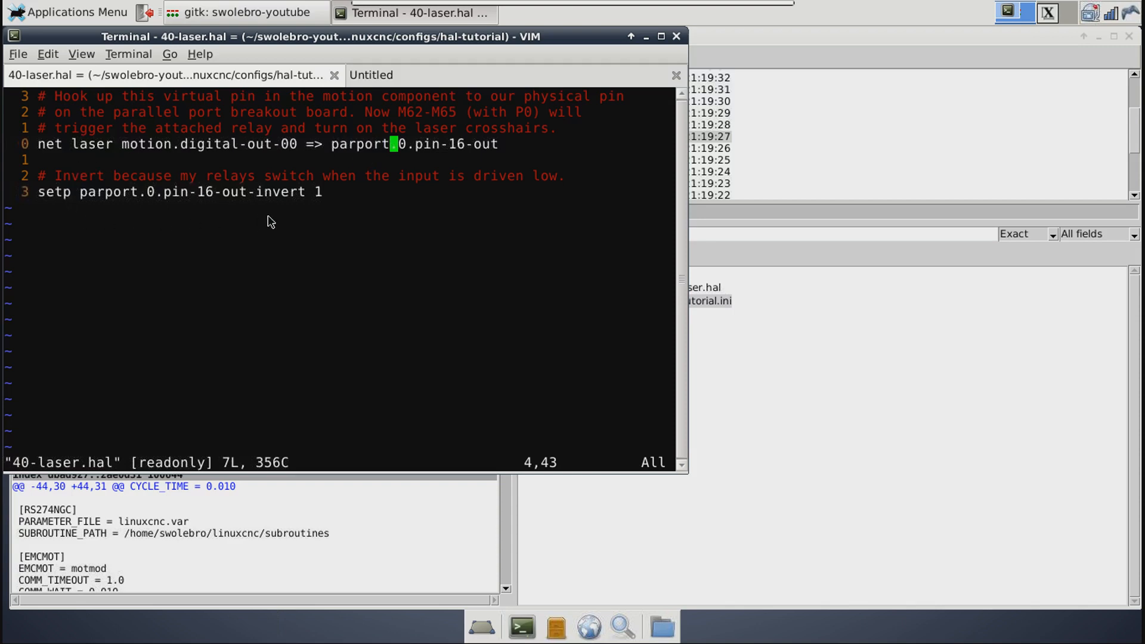
mouse_move(234, 180)
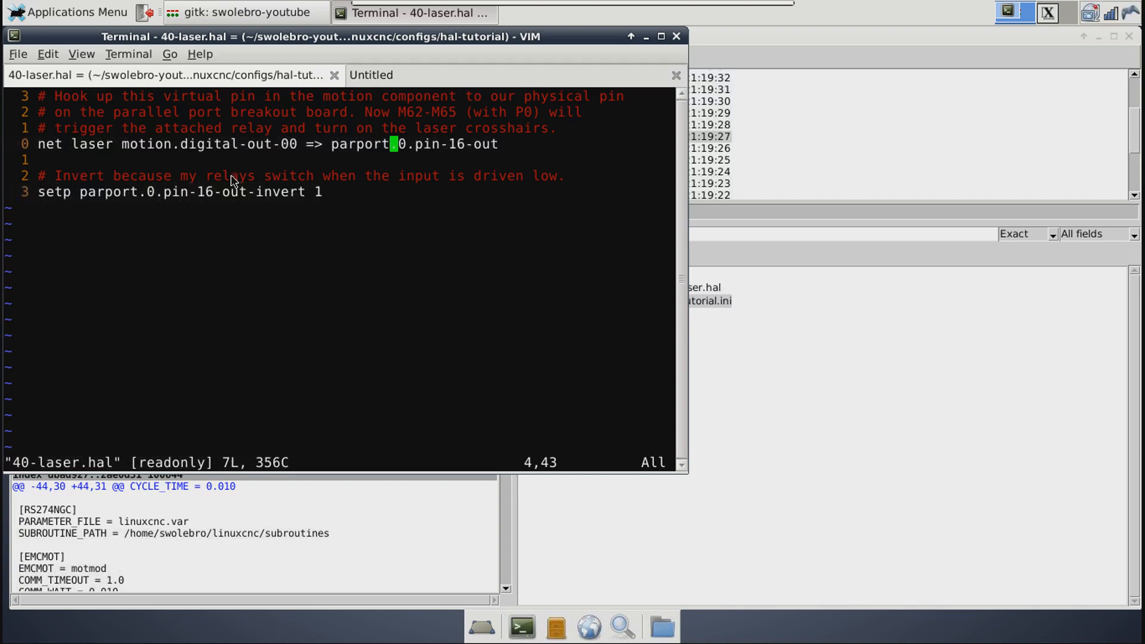
mouse_move(150, 212)
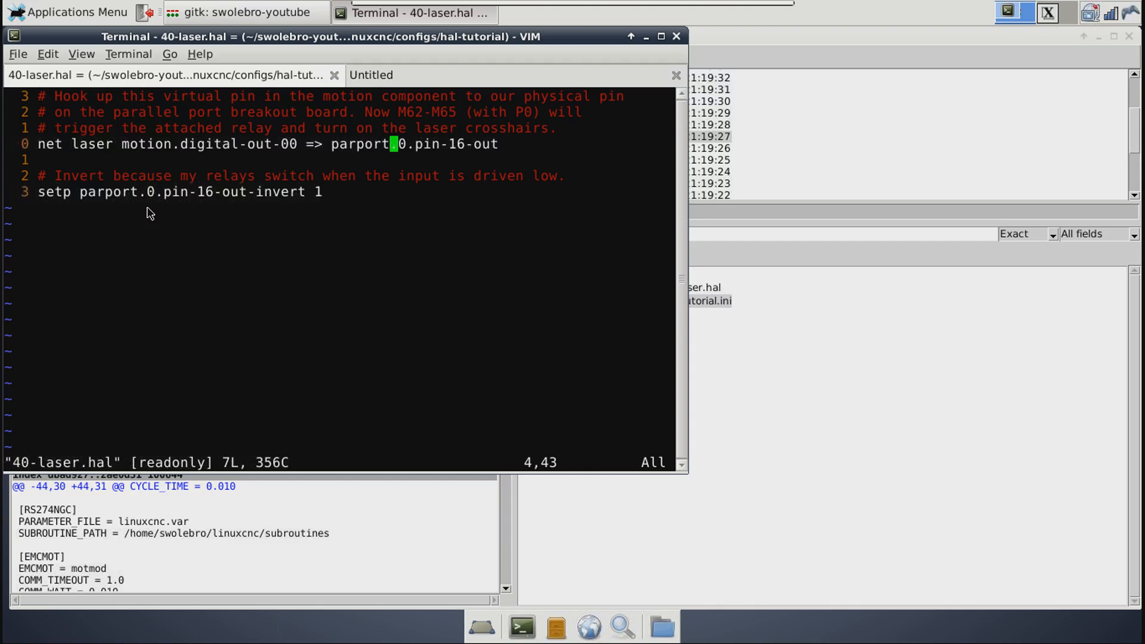
mouse_move(246, 152)
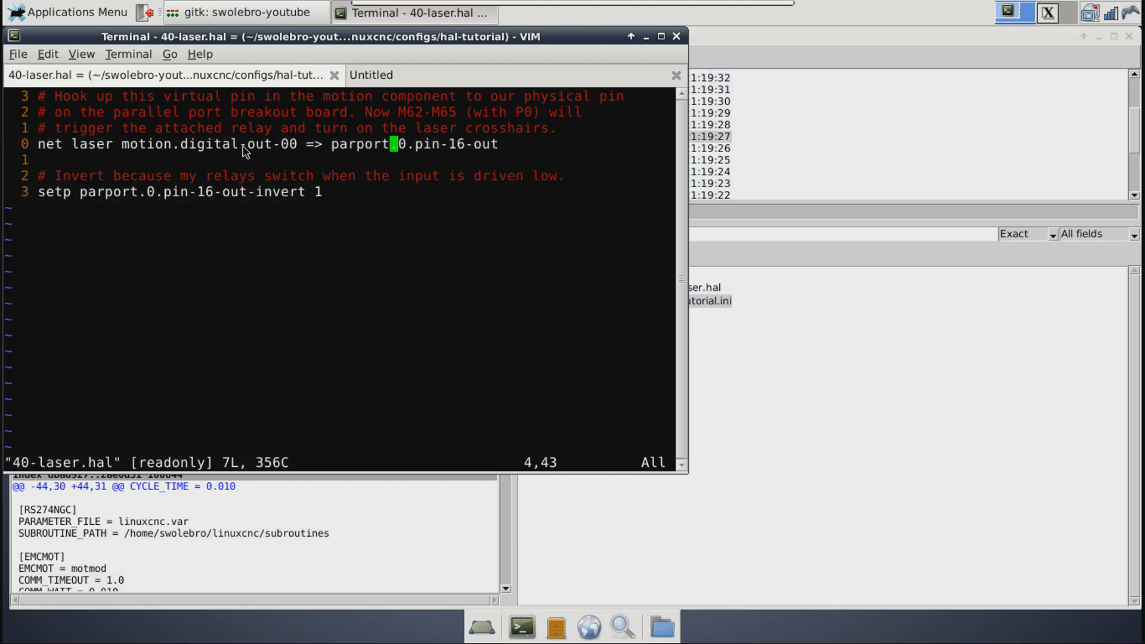
mouse_move(155, 132)
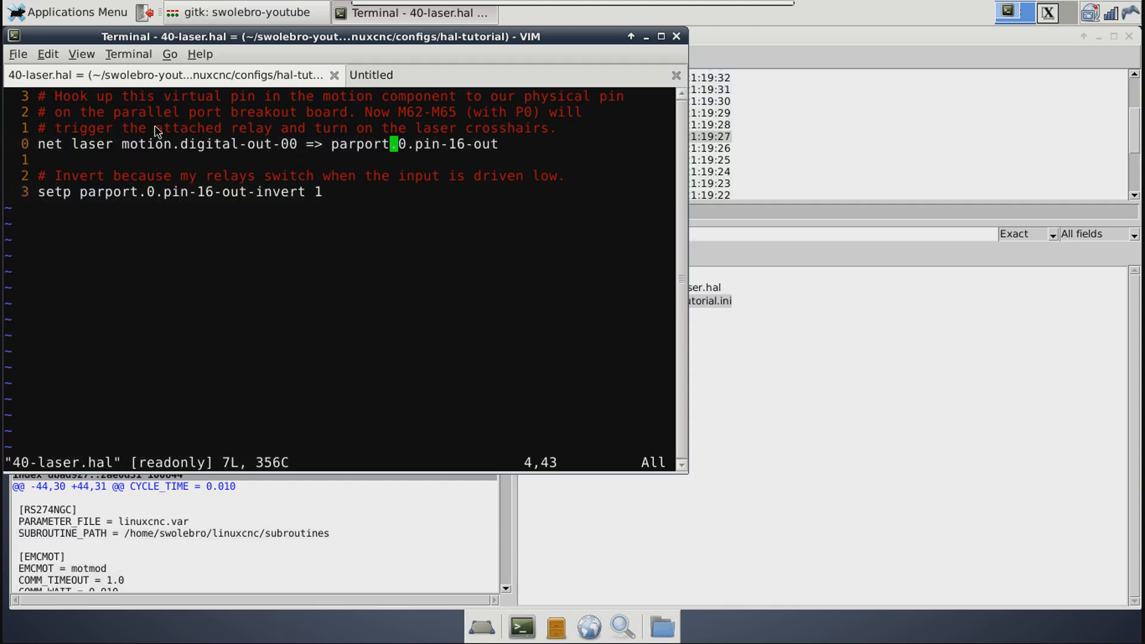
mouse_move(155, 143)
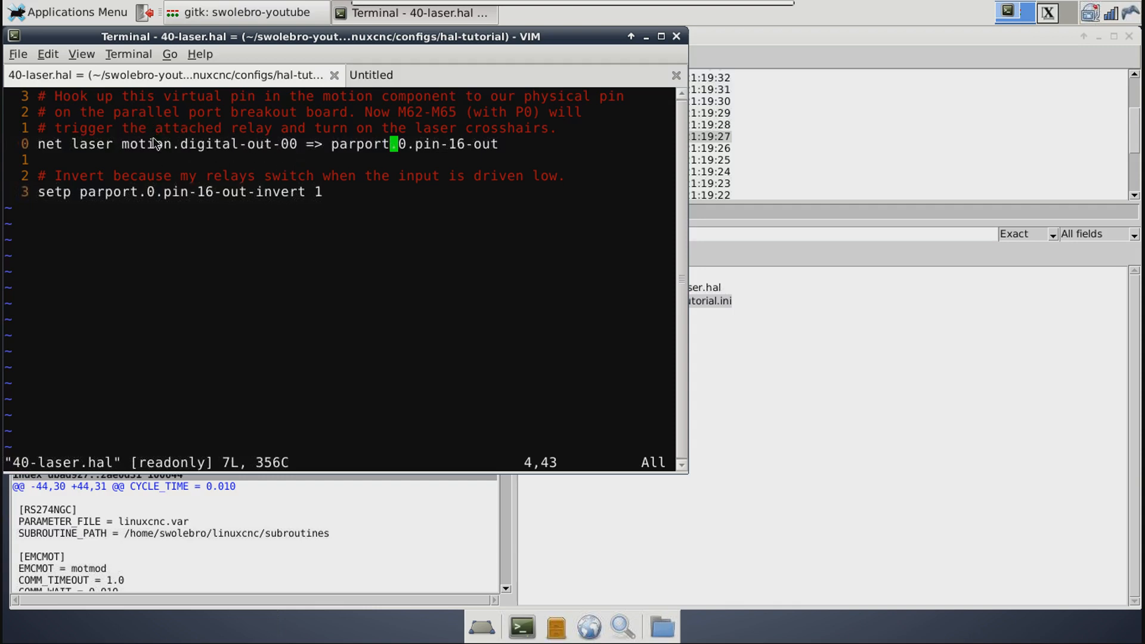
mouse_move(416, 132)
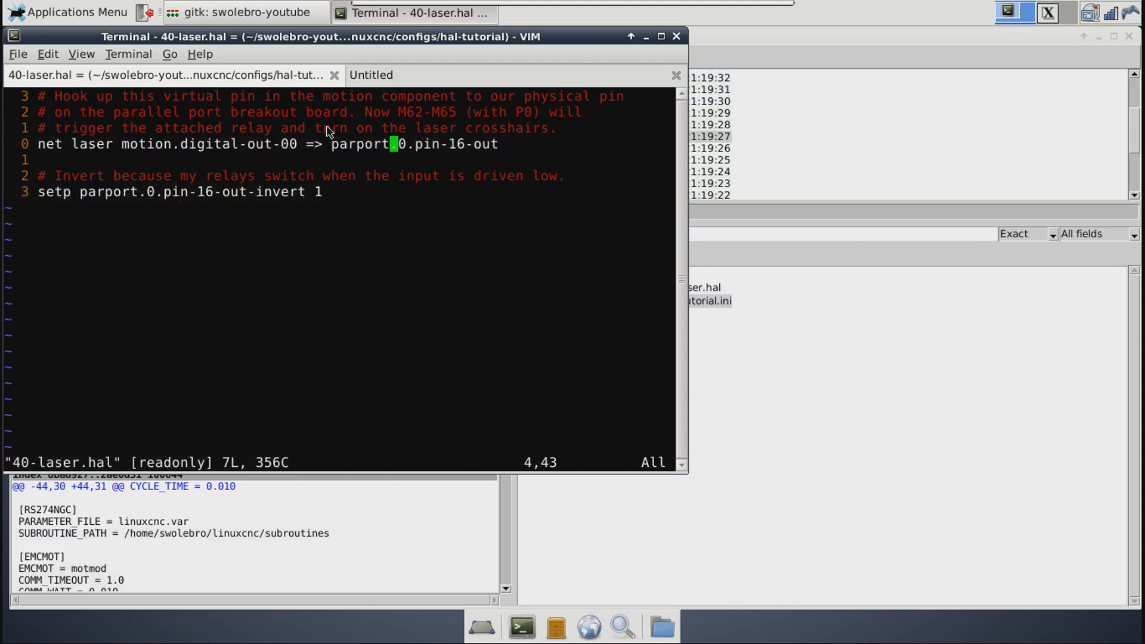
mouse_move(155, 184)
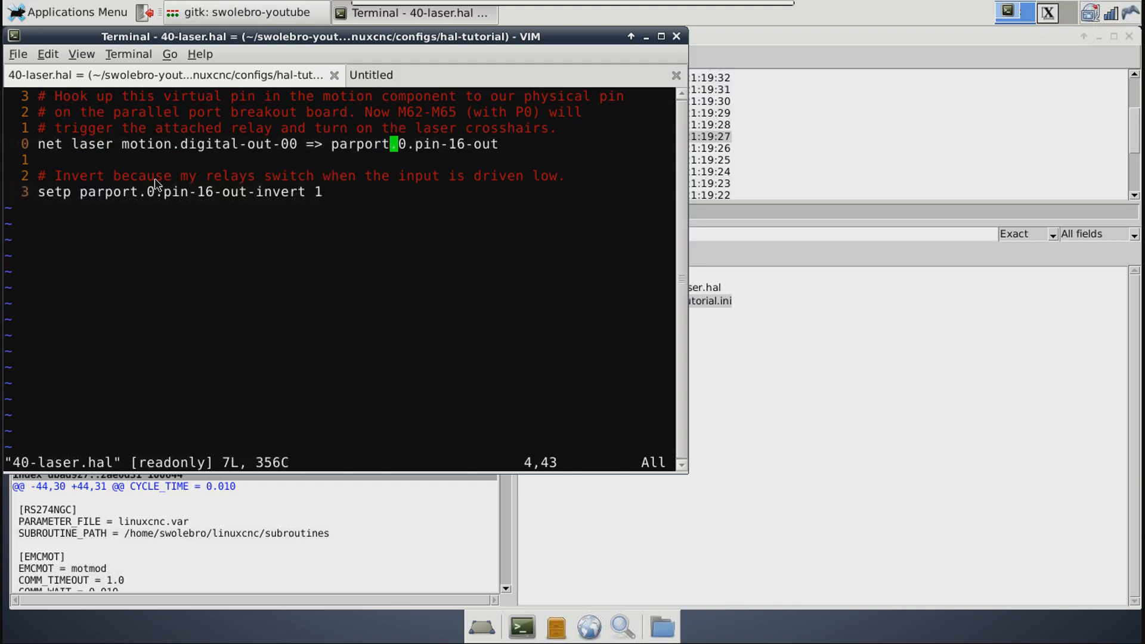
mouse_move(352, 272)
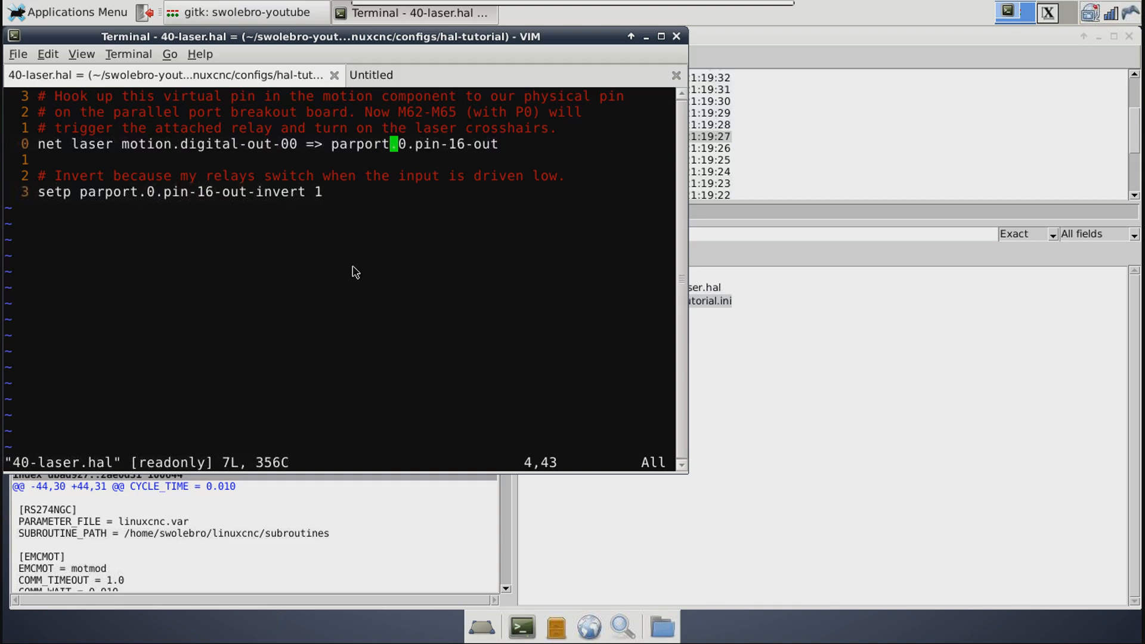
mouse_move(557, 122)
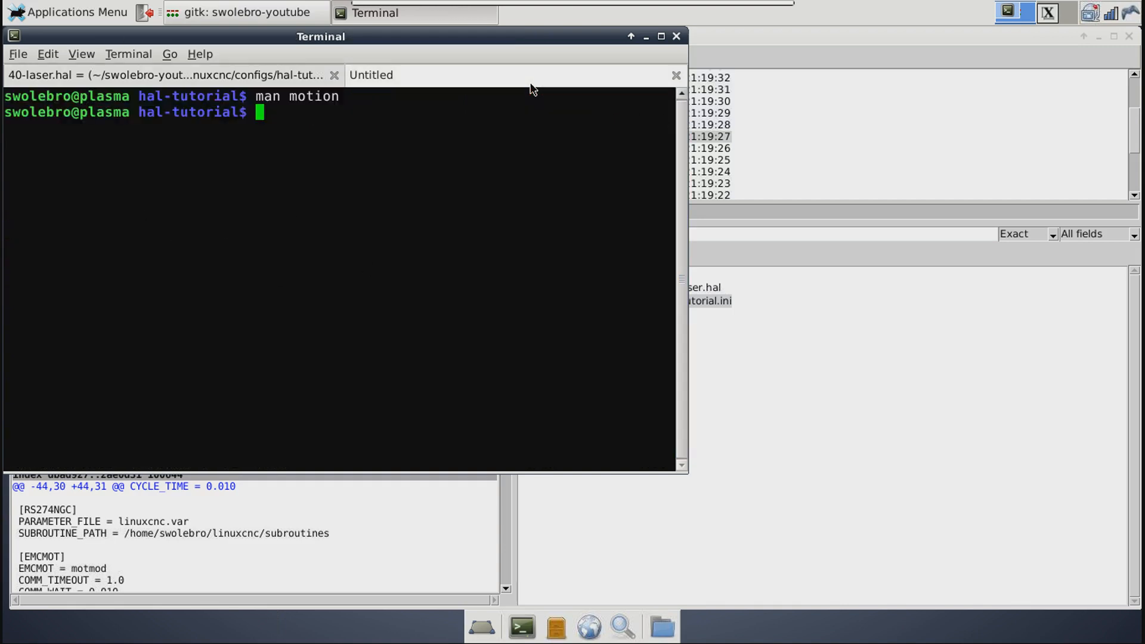
mouse_move(429, 136)
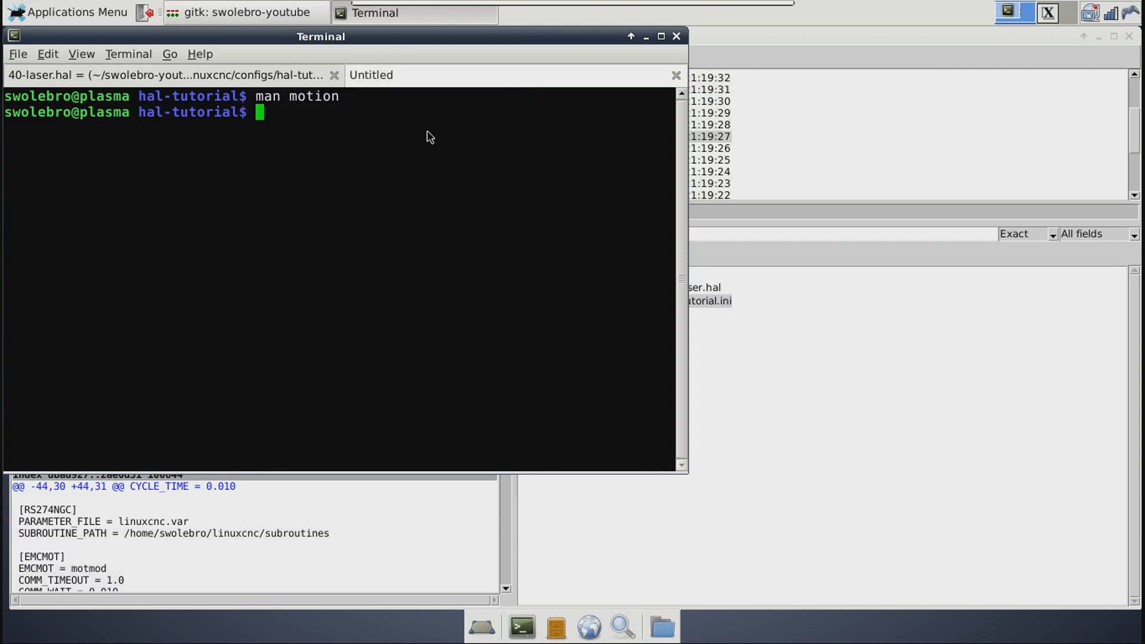
Step: Run 'man hal_parport', glancing at and dismissing the Applications Menu
type("man hal")
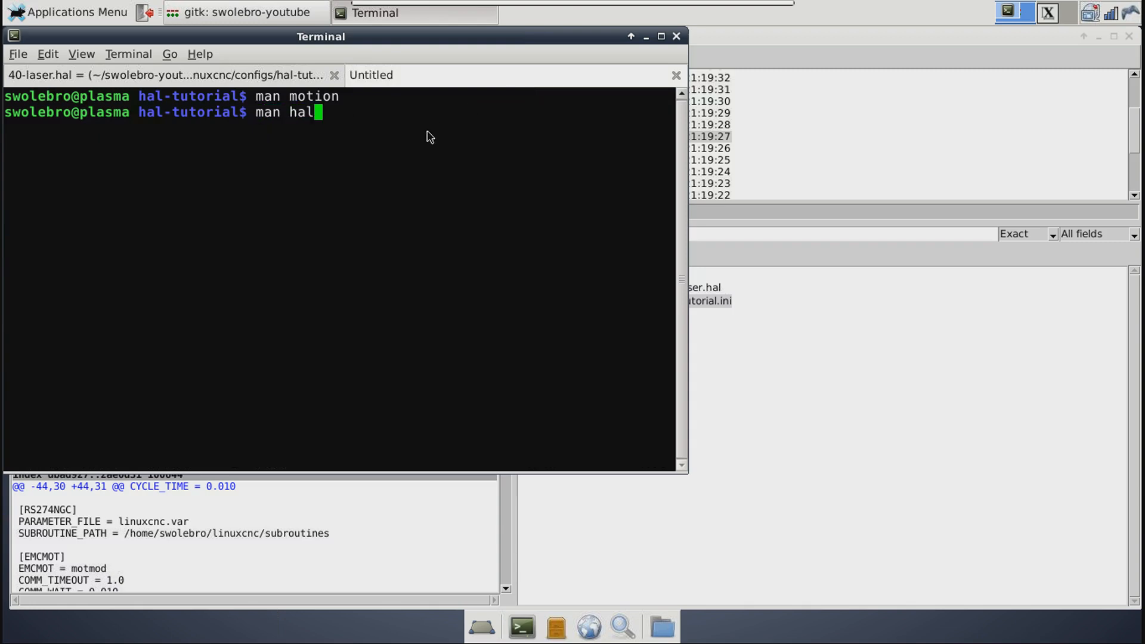
type("_parpo")
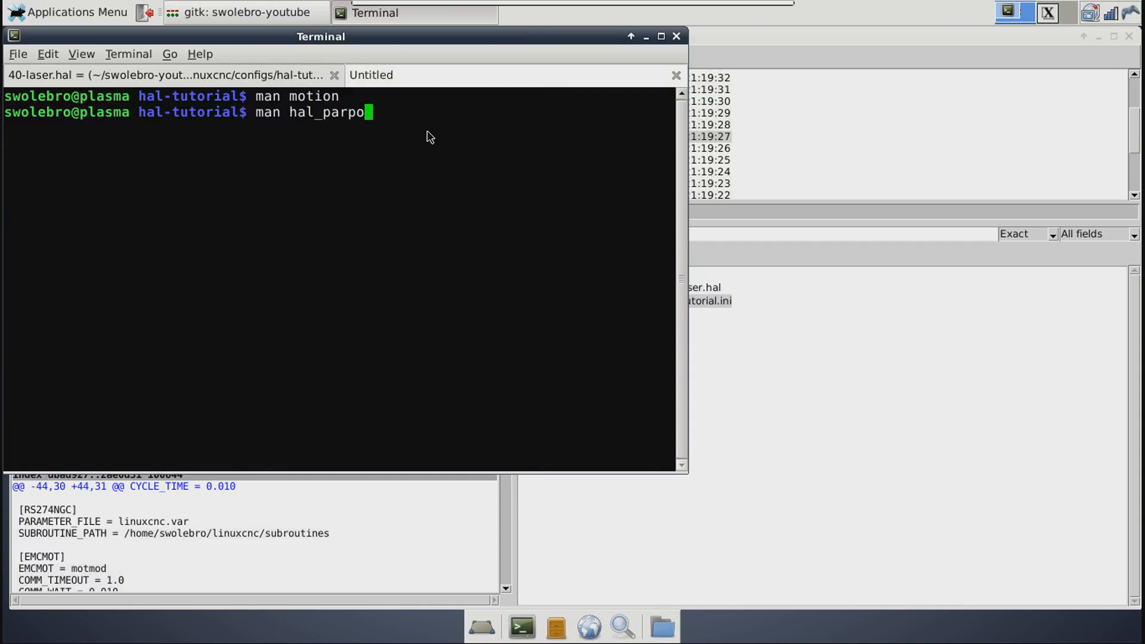
key("Return")
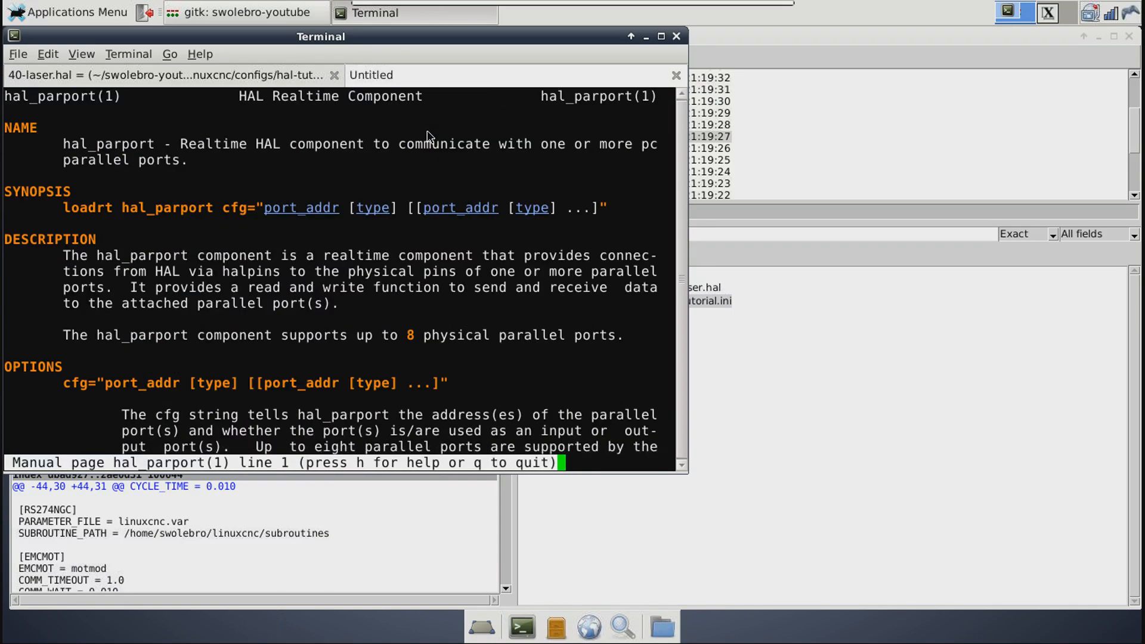
left_click(69, 12)
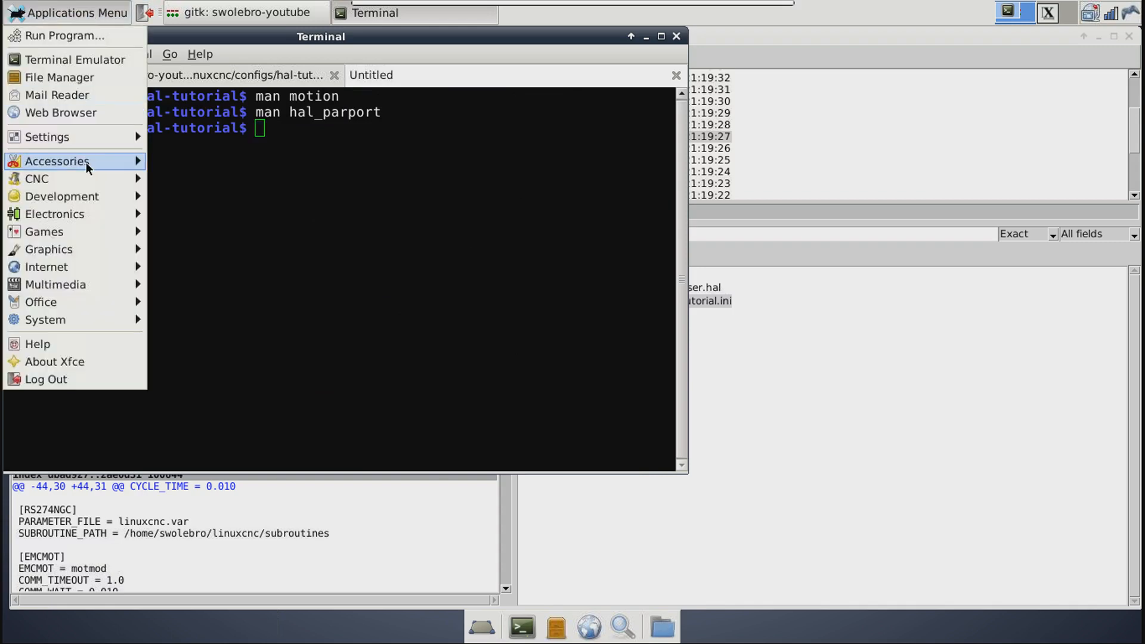
left_click(537, 234)
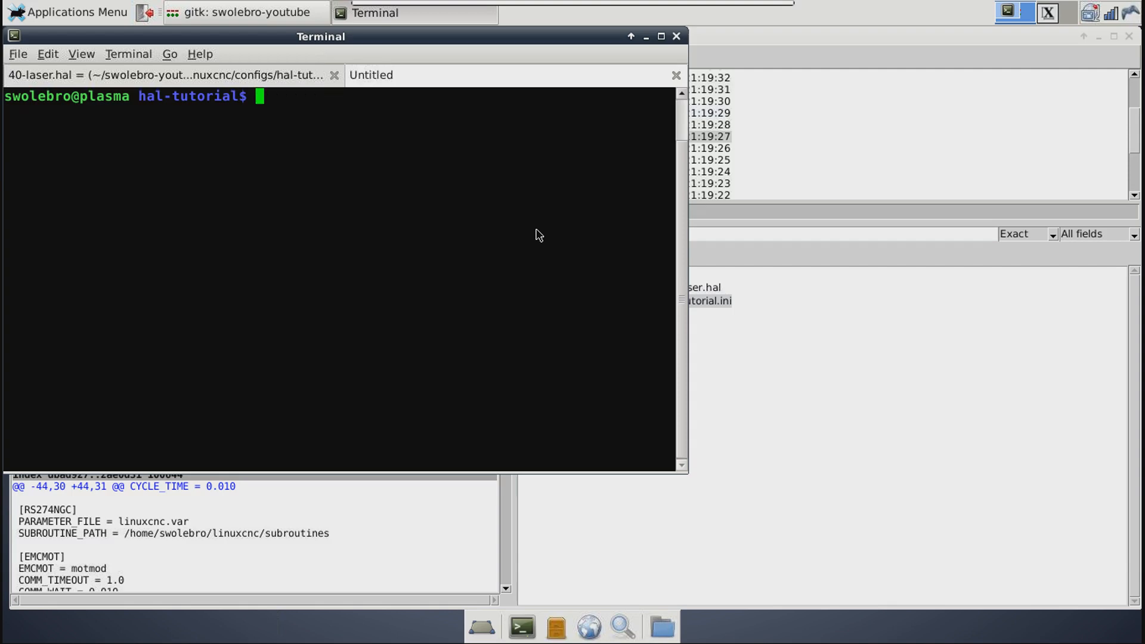
Step: Start halmeter from the shell and browse down its Pins list
type("halmeter")
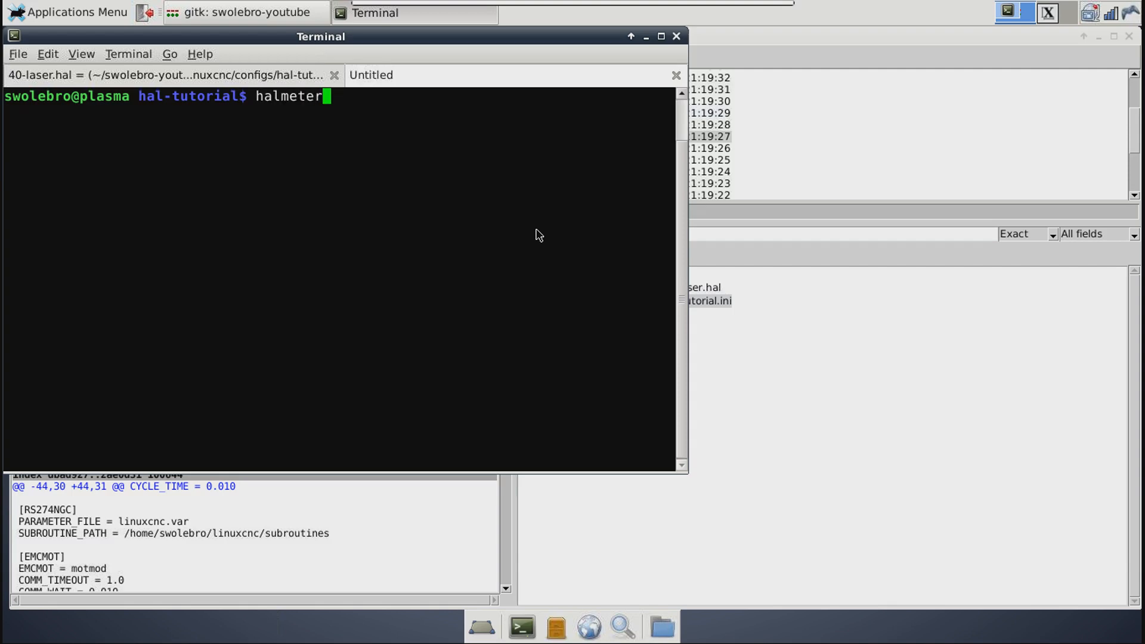
key("Return")
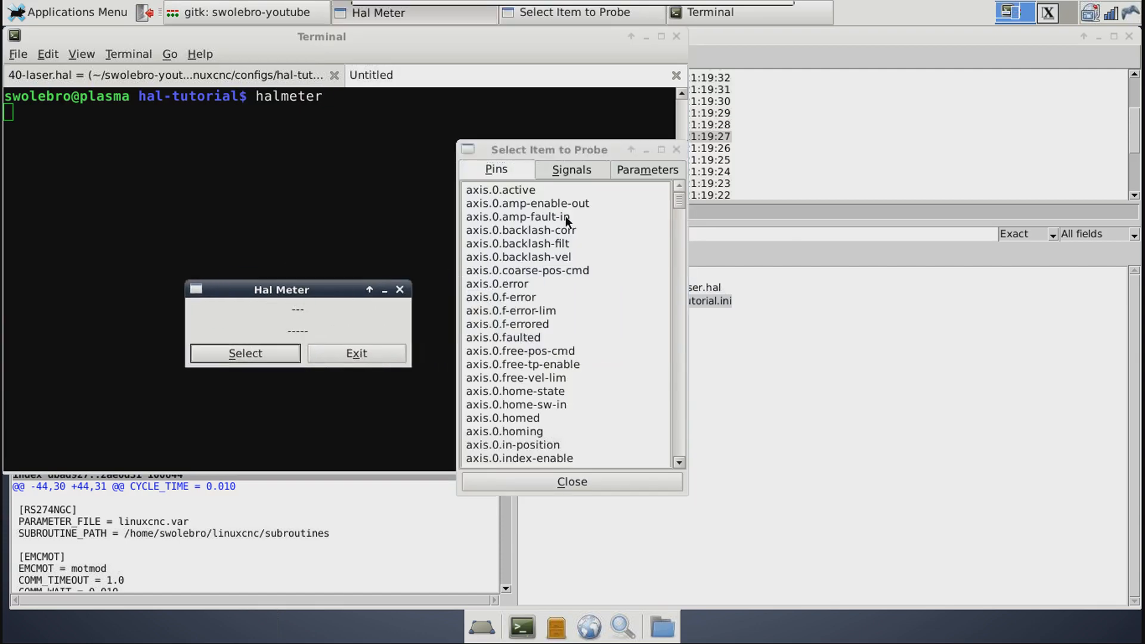
mouse_move(582, 239)
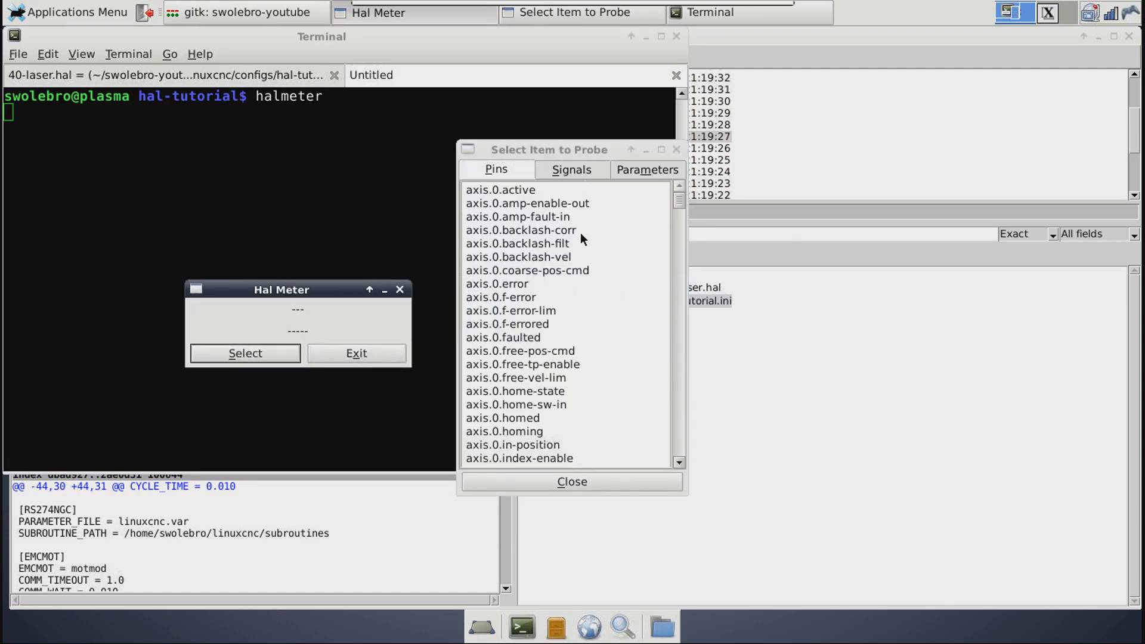
scroll("down", 3)
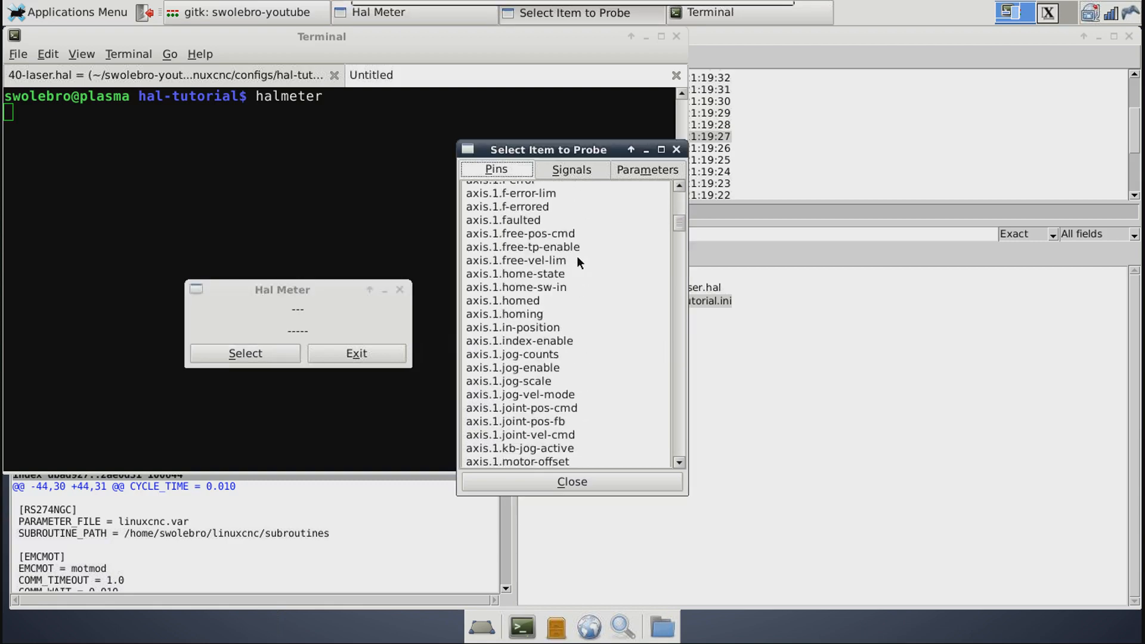
scroll("down", 3)
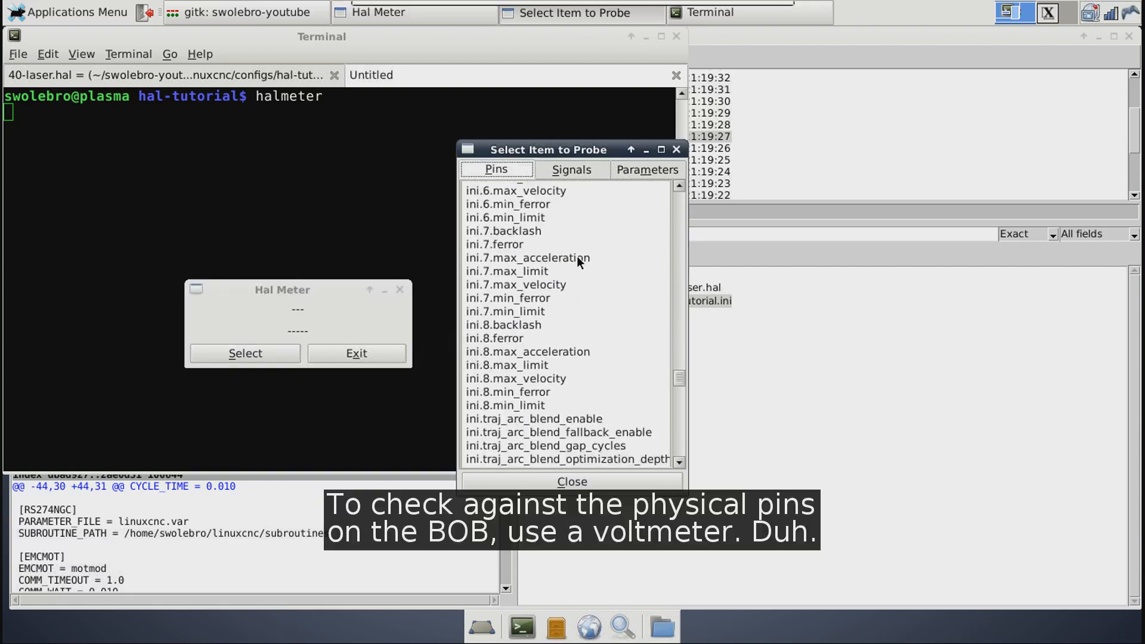
scroll("down", 3)
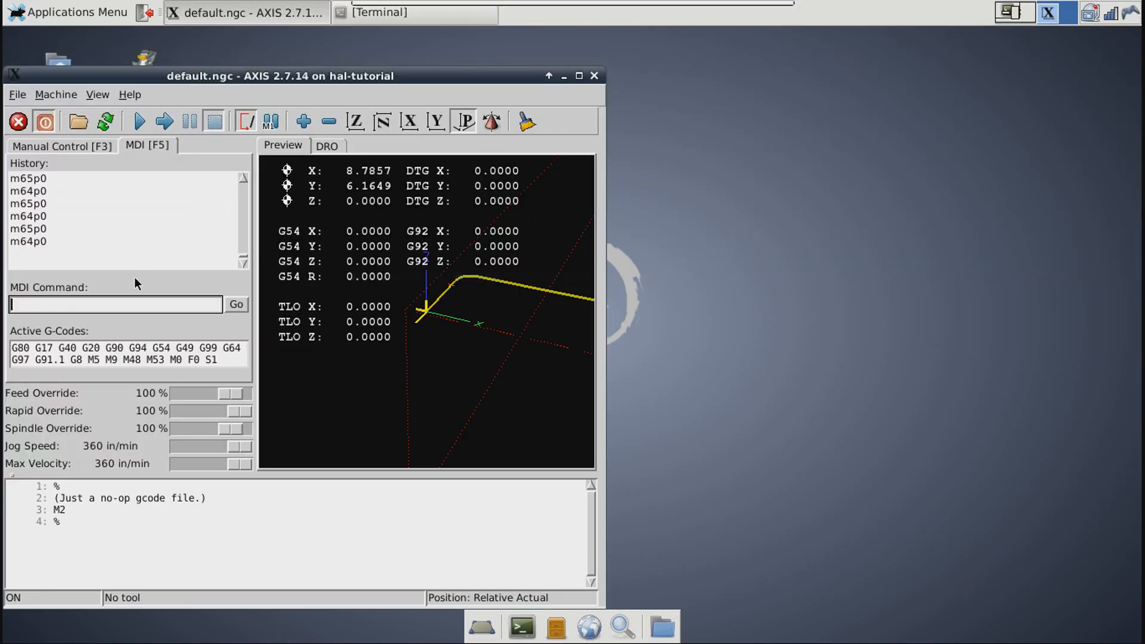
Step: Send an m64 command from the AXIS MDI field
type("m64")
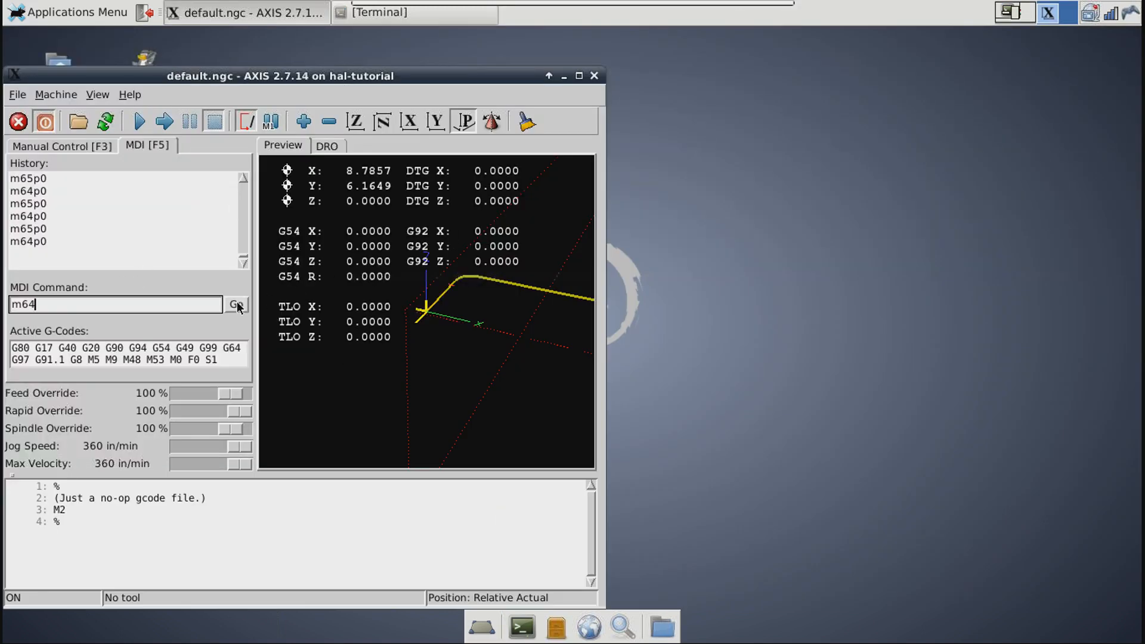
left_click(235, 304)
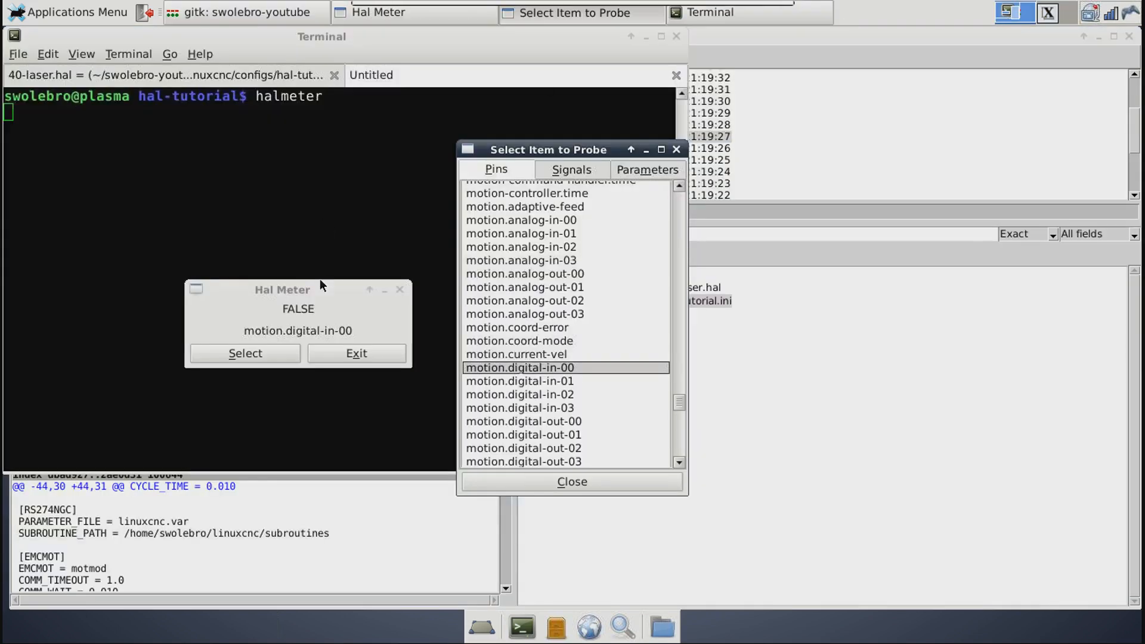
mouse_move(547, 429)
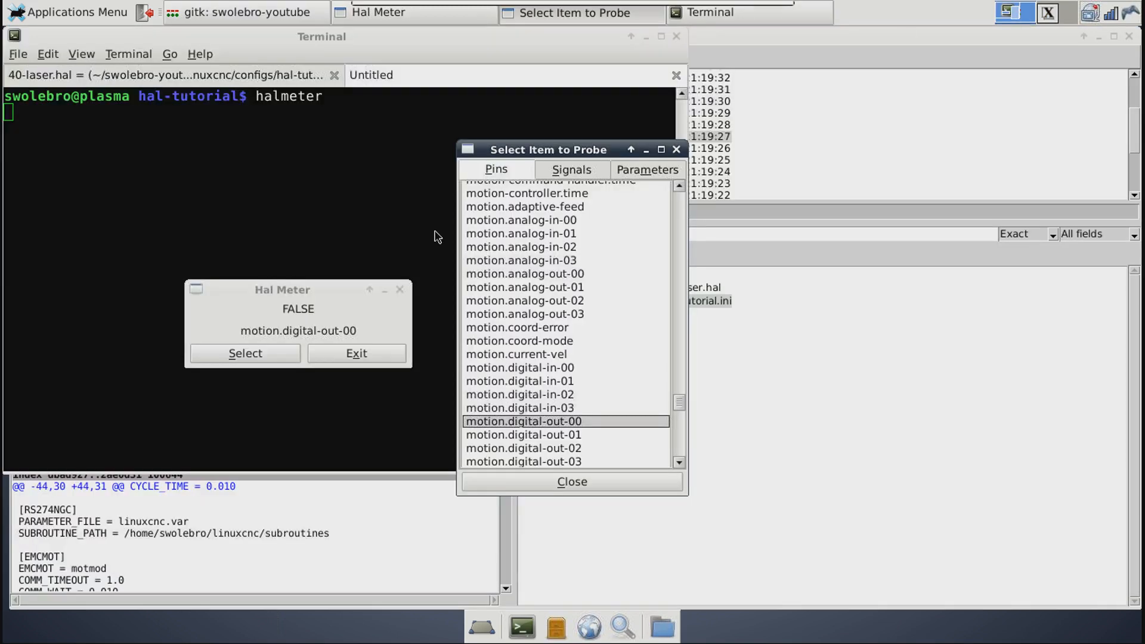
mouse_move(551, 424)
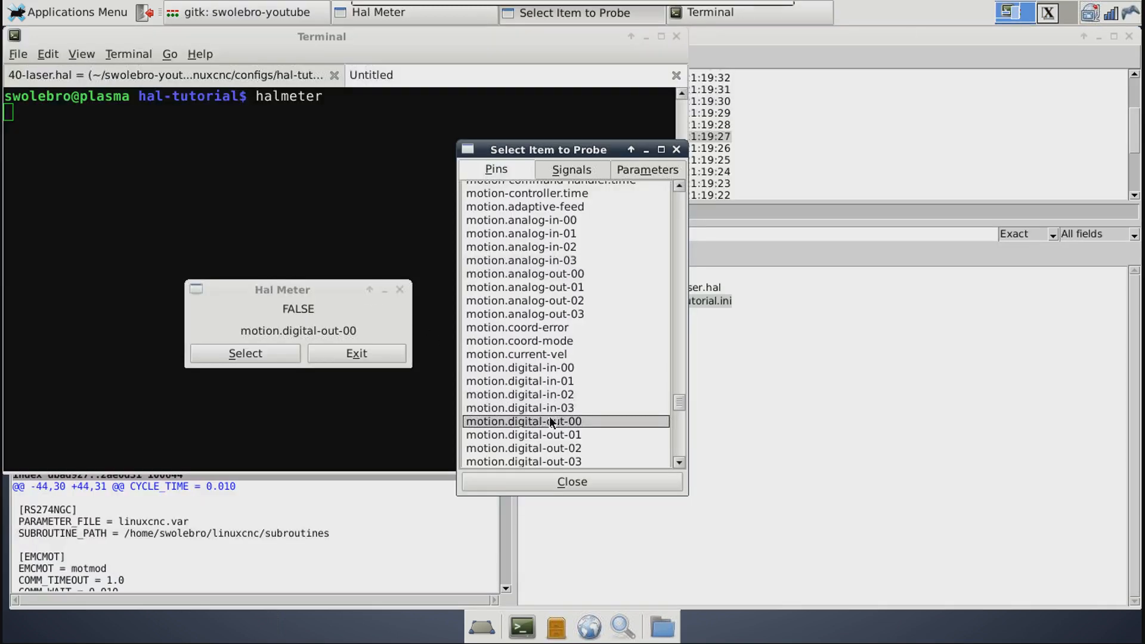
mouse_move(550, 374)
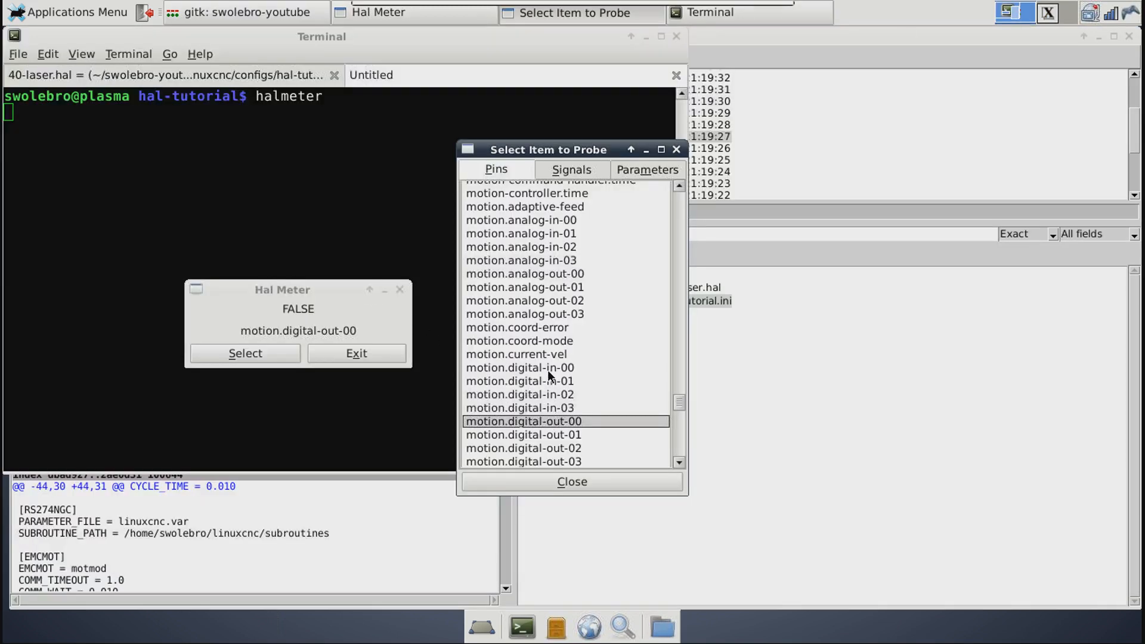
Step: Watch motion.digital-out-00 read FALSE in the meter, then exit Hal Meter
scroll("down", 3)
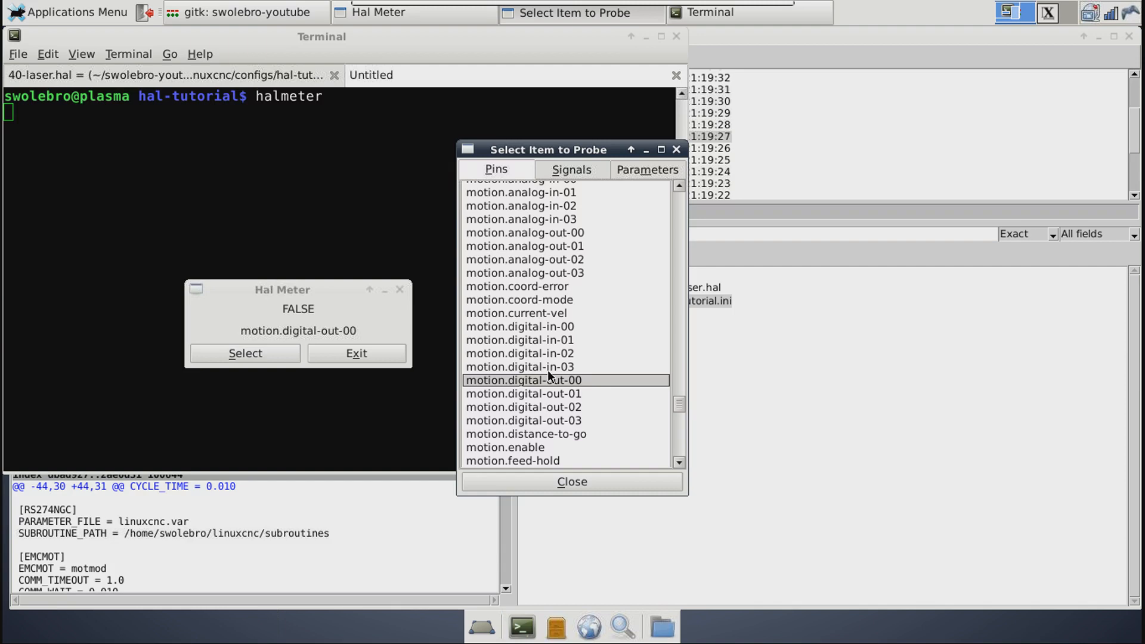
mouse_move(549, 378)
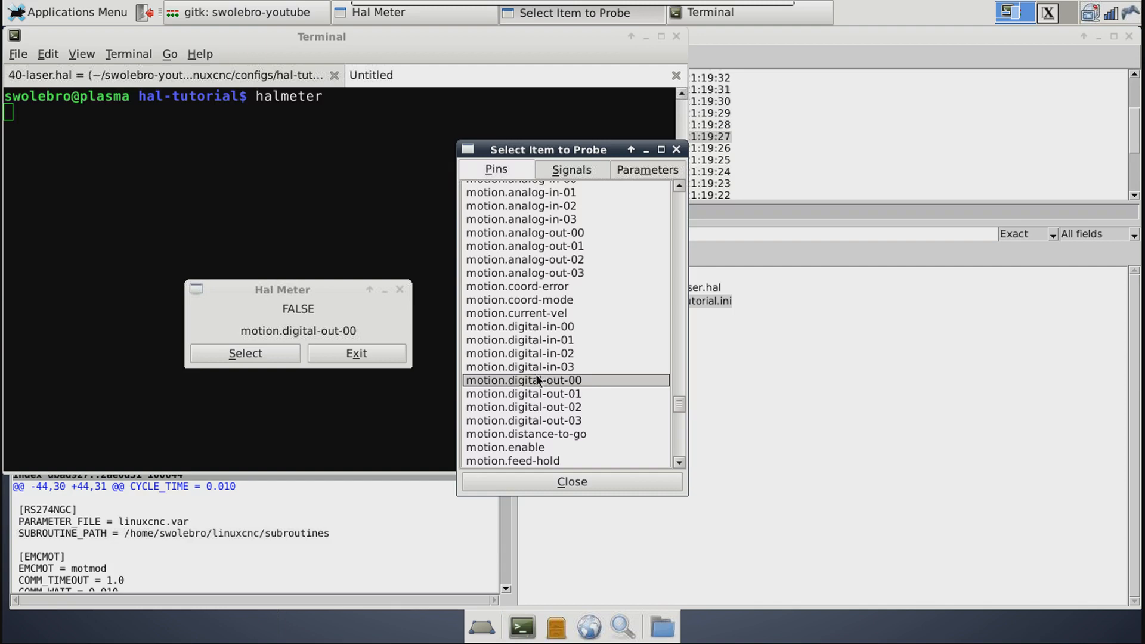
mouse_move(537, 386)
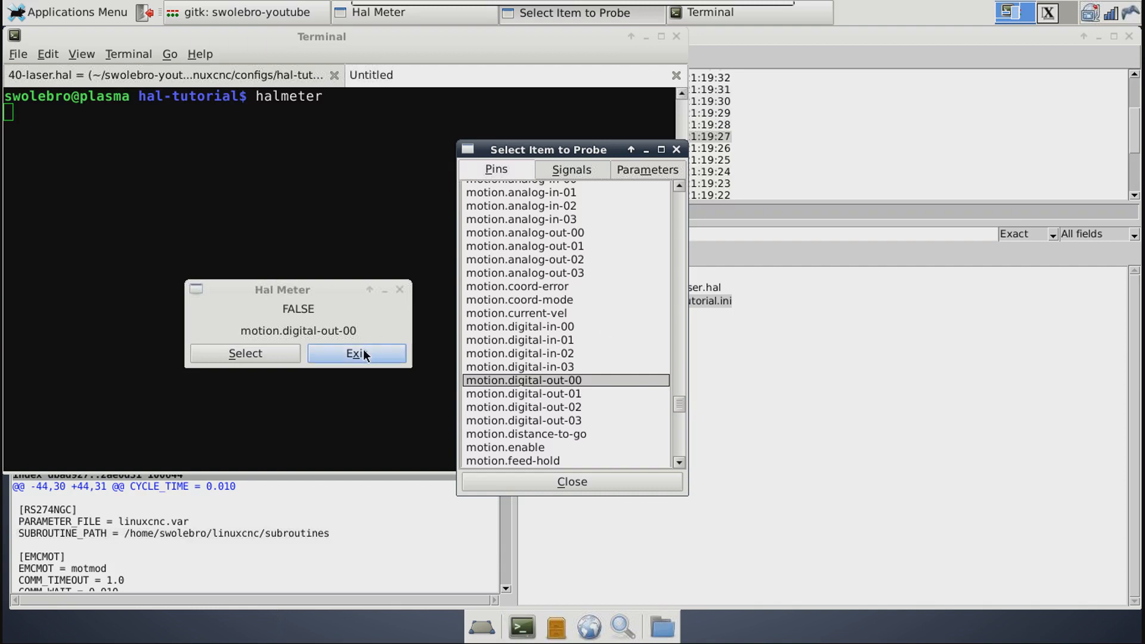
left_click(356, 353)
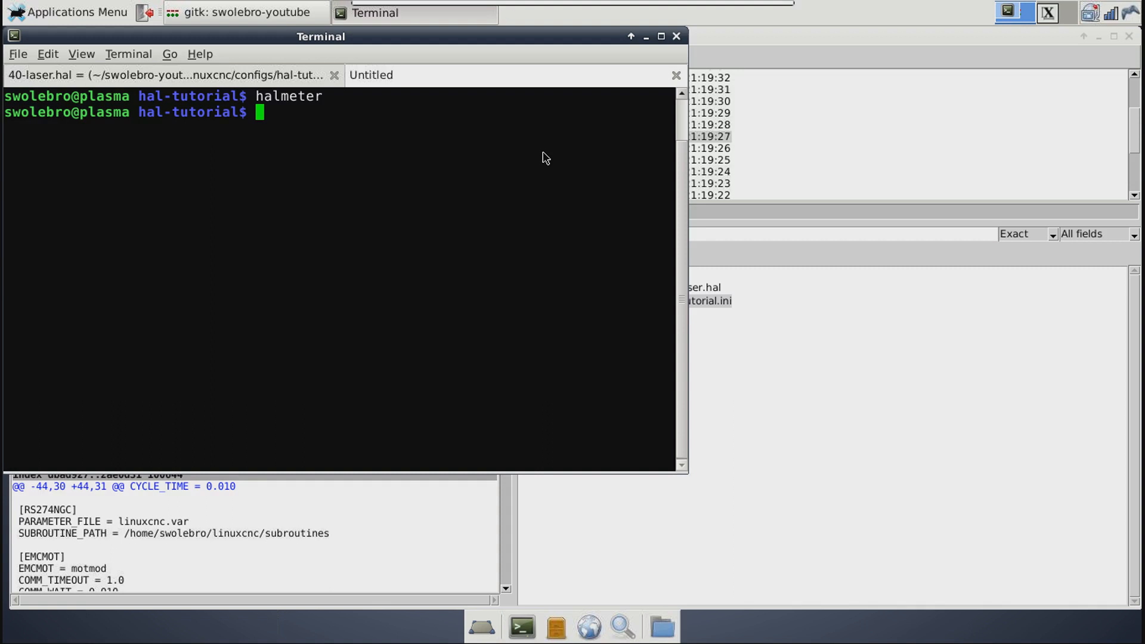
Step: Run 'for x in 1 2 3 4 5; do halmeter &; done' to start five background meters
type("for")
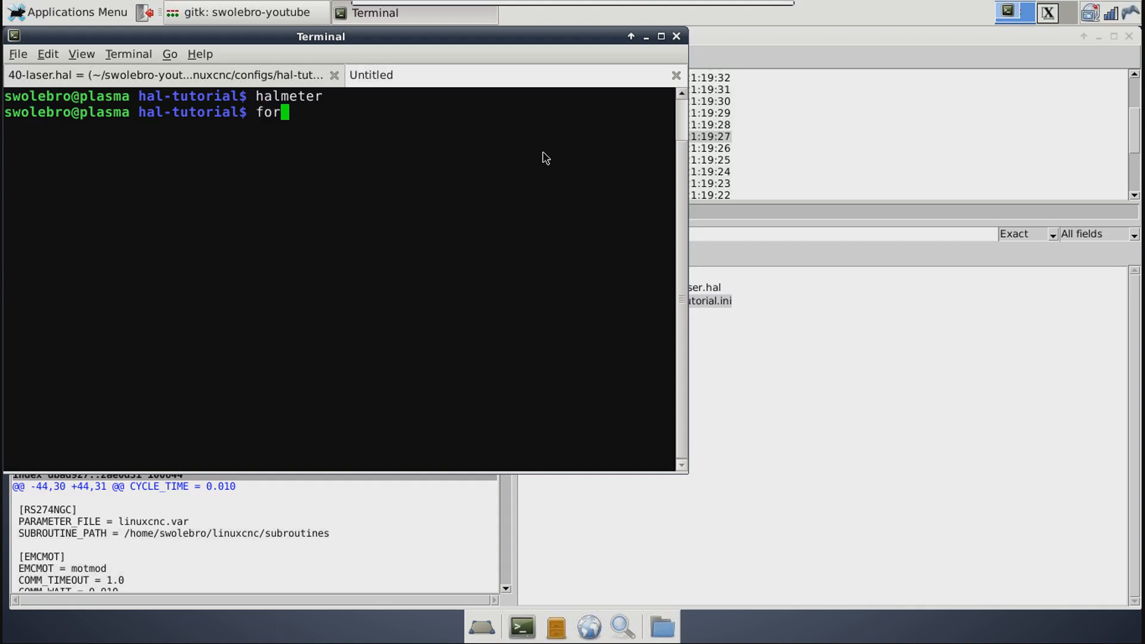
type("x in 1 2 3 4 5")
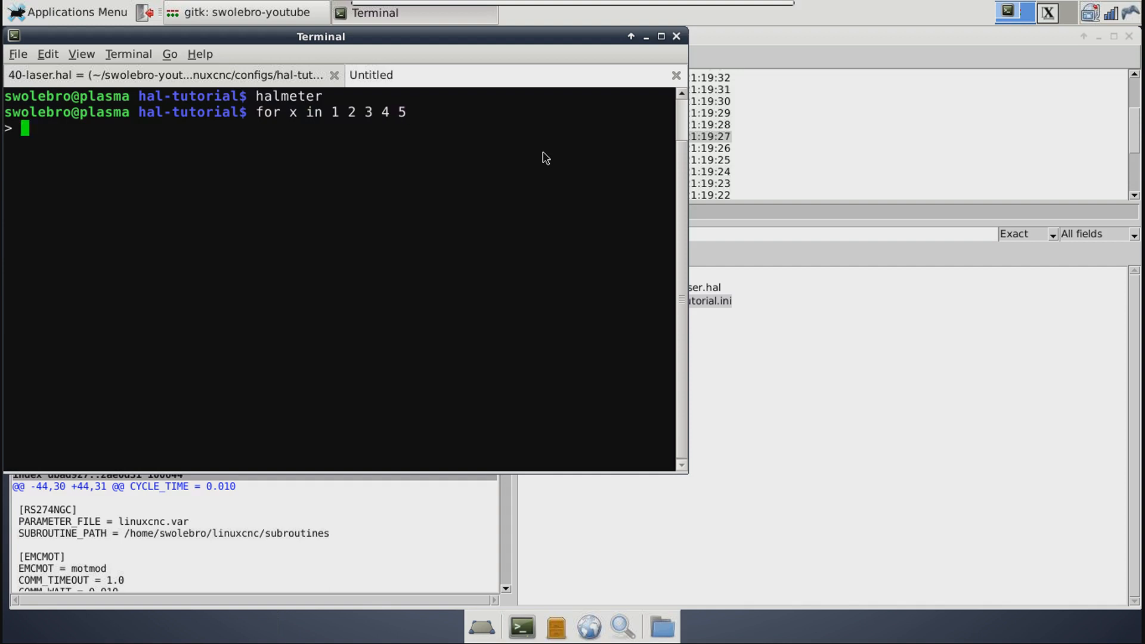
type("do  halmeter &")
type("done")
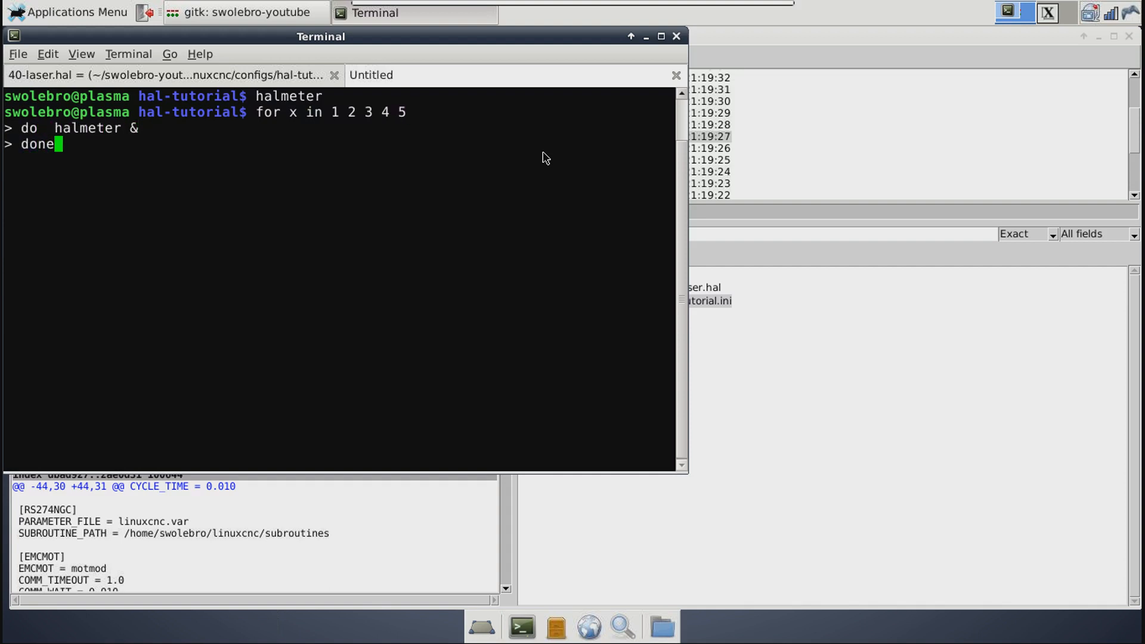
key("Return")
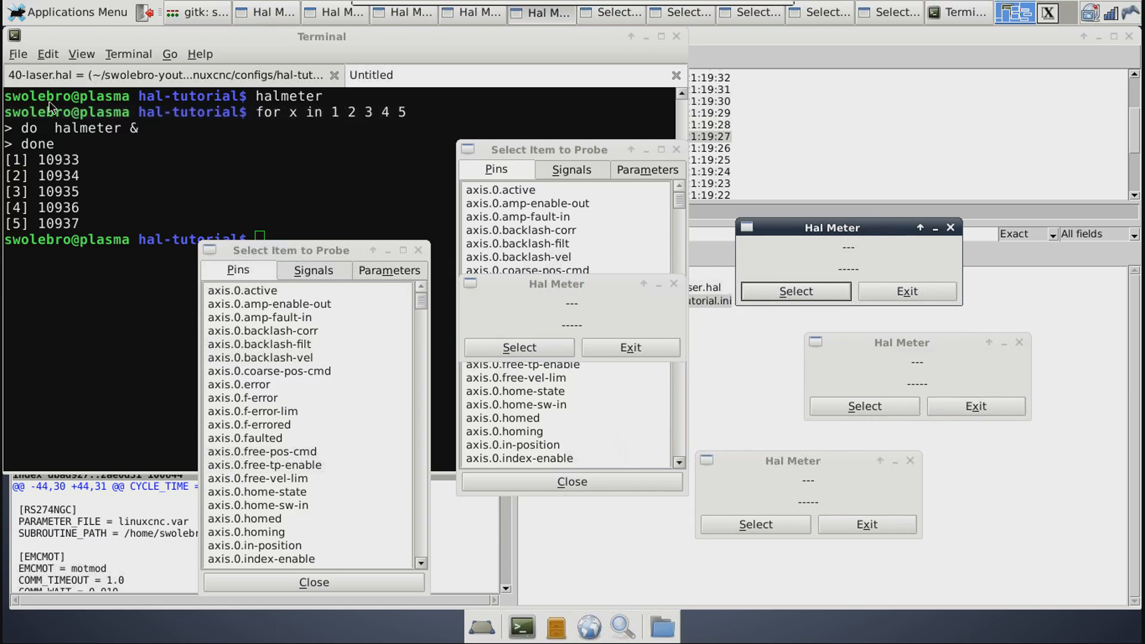
mouse_move(131, 134)
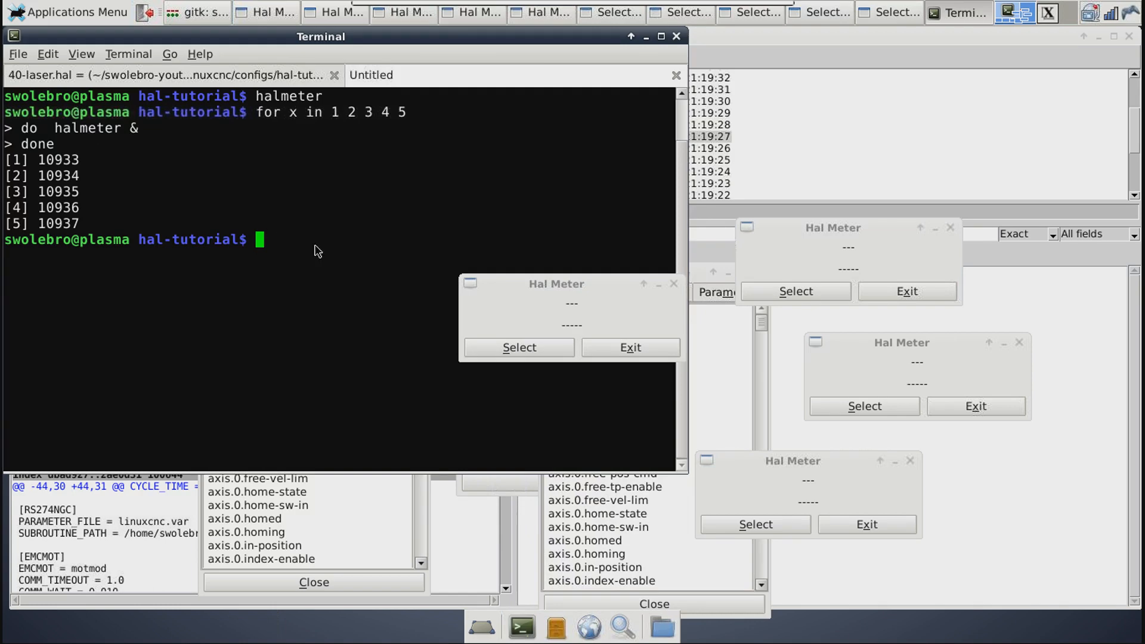
Step: Cancel the junk 'asdfdasfafew' line with Ctrl+C and start closing the meter windows
type("asdfdasfafew")
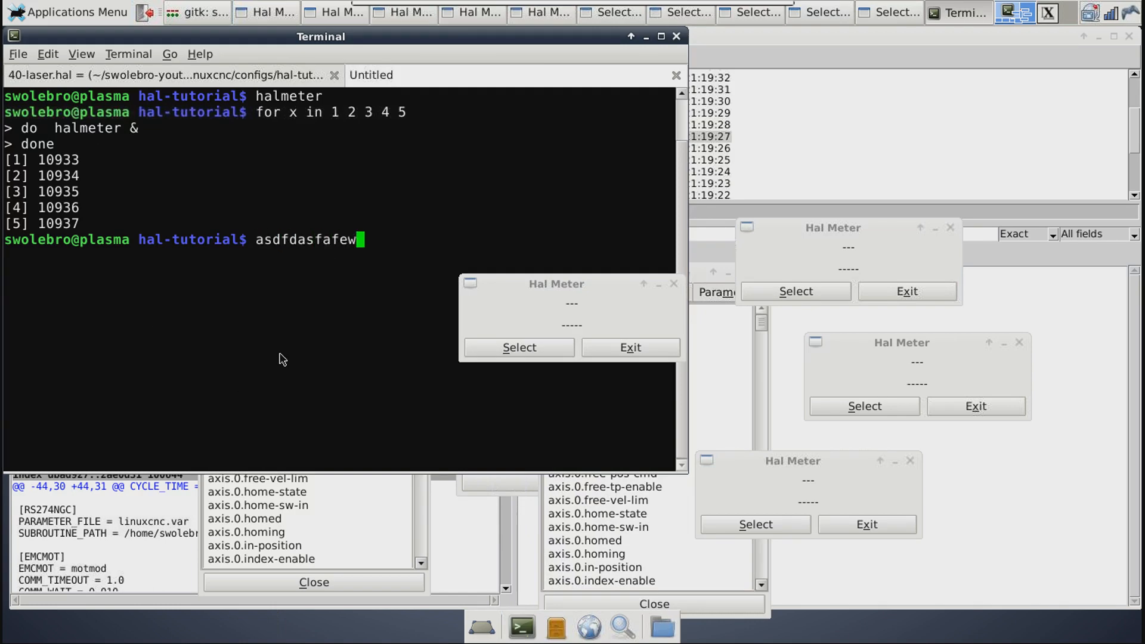
key("ctrl+c")
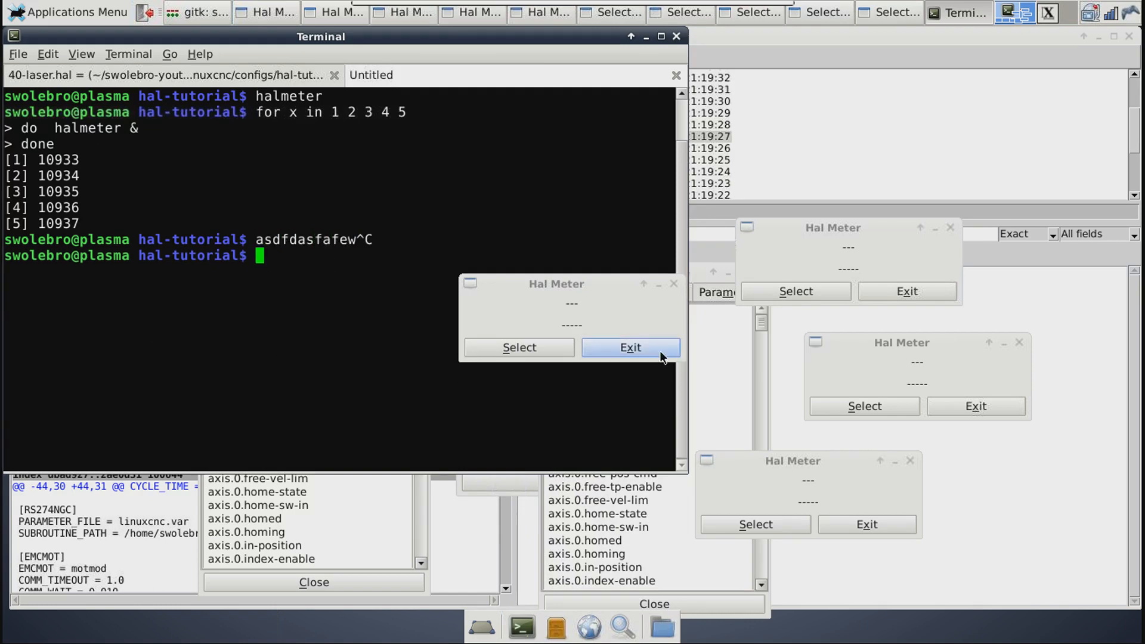
left_click(832, 227)
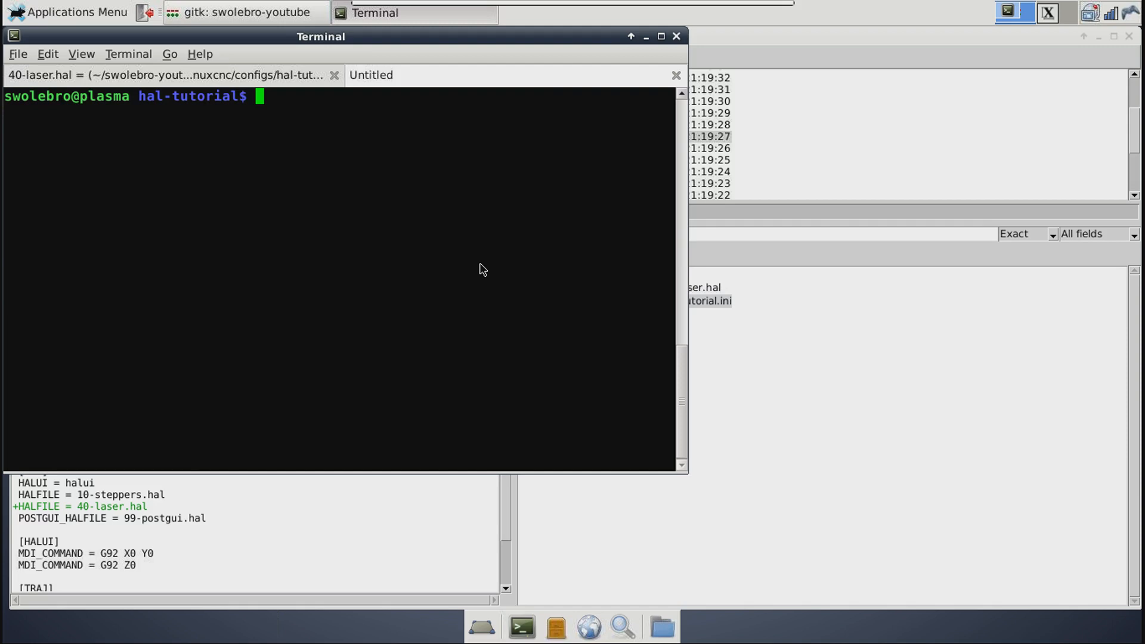
mouse_move(420, 216)
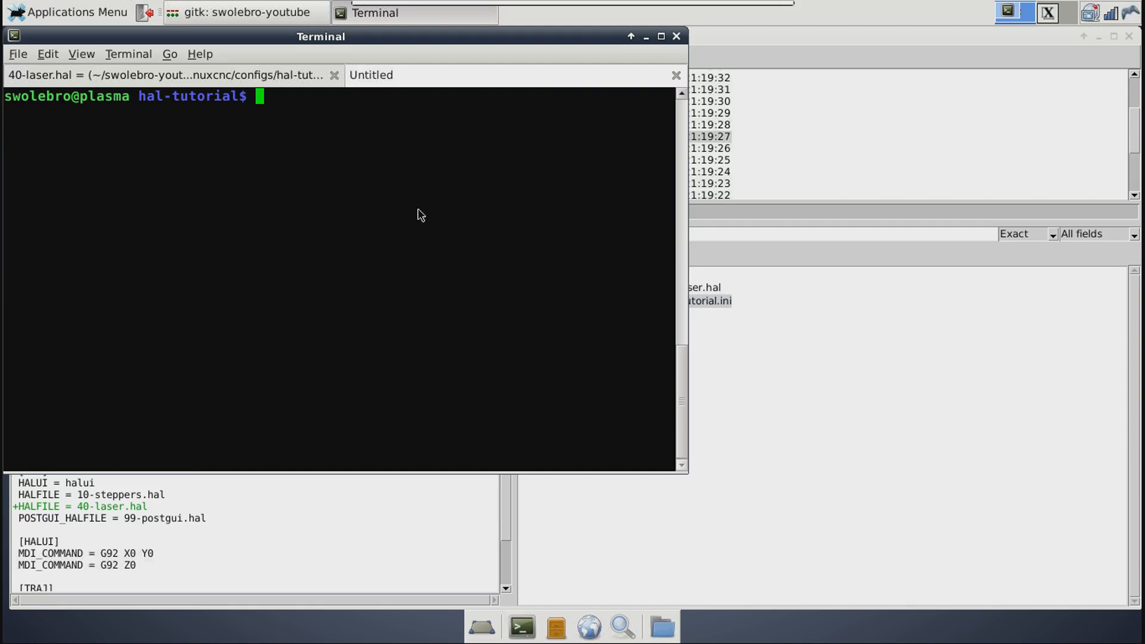